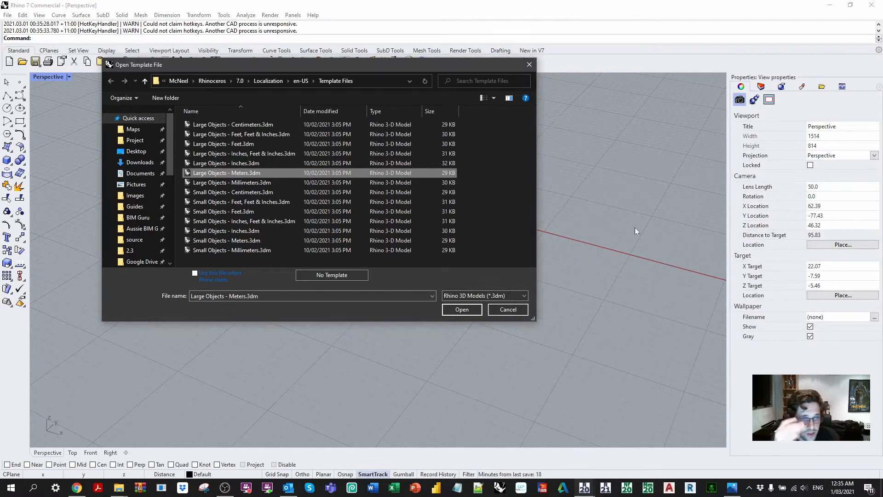
{"action": "mouse_move", "coordinate": [458, 176]}
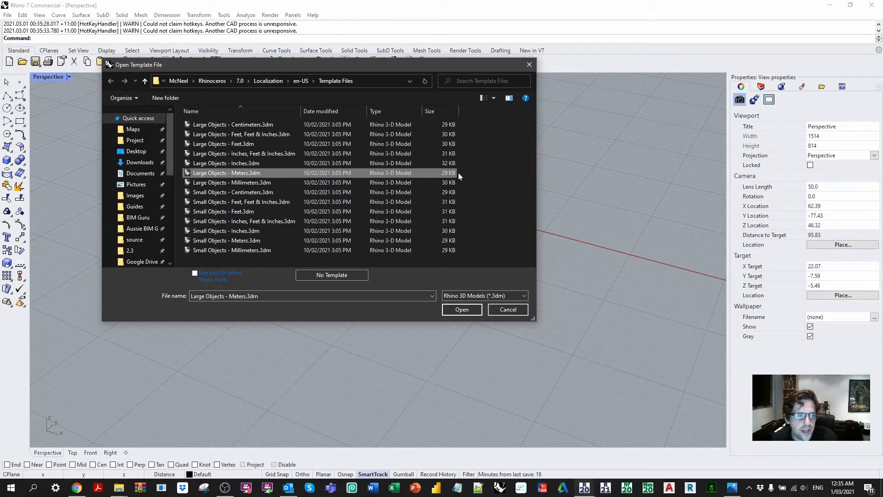
- Start from the Large Objects - Meters template, maximize Perspective and open the rooms model
{"action": "left_click", "coordinate": [461, 309]}
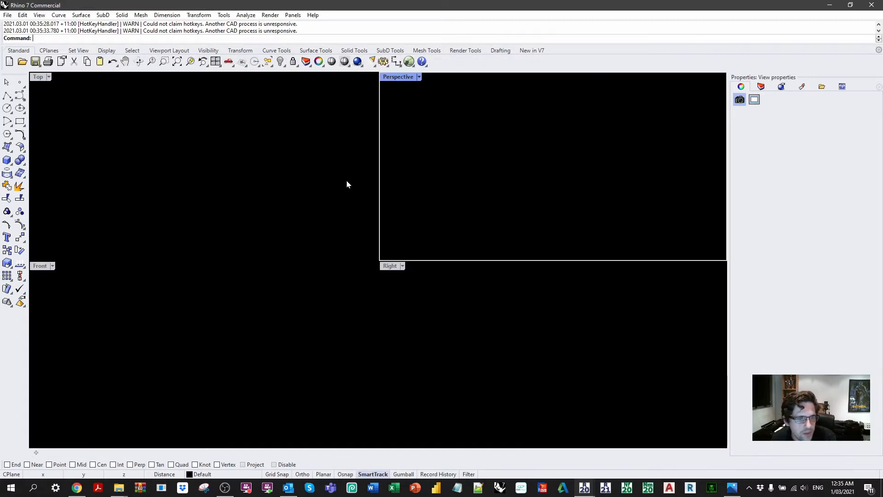
{"action": "double_click", "coordinate": [398, 77]}
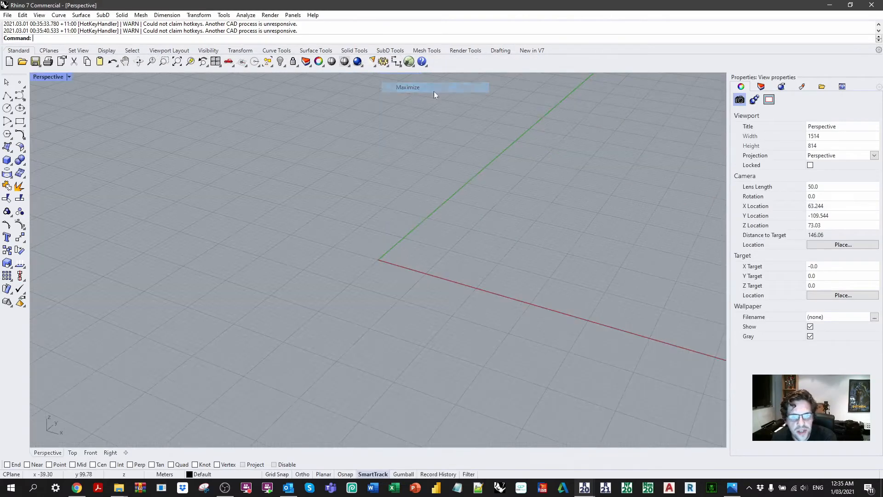
{"action": "mouse_move", "coordinate": [318, 243]}
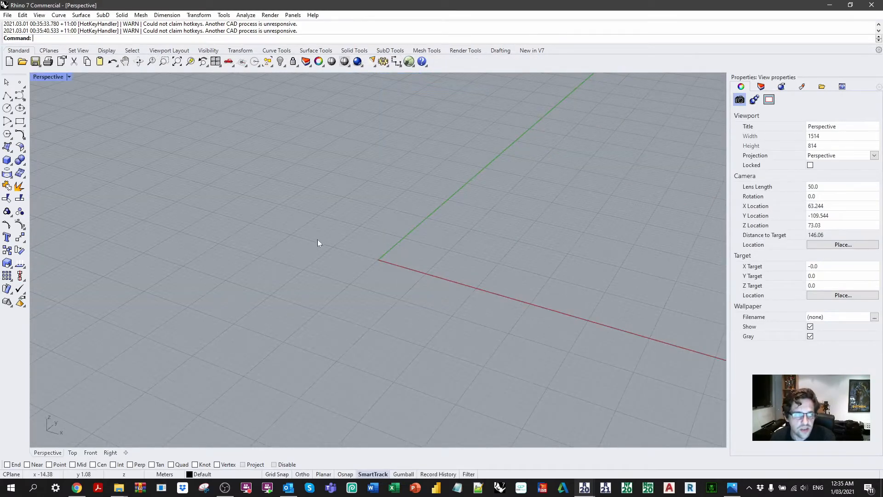
{"action": "left_click", "coordinate": [7, 15]}
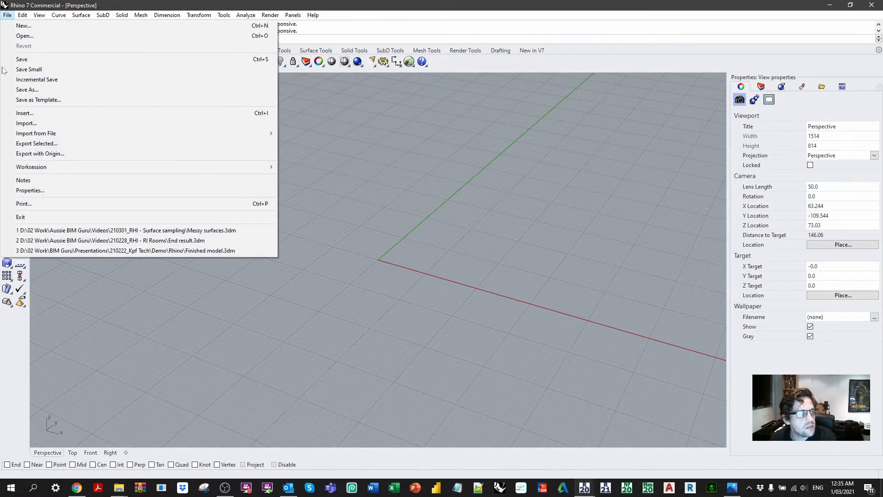
{"action": "left_click", "coordinate": [26, 122]}
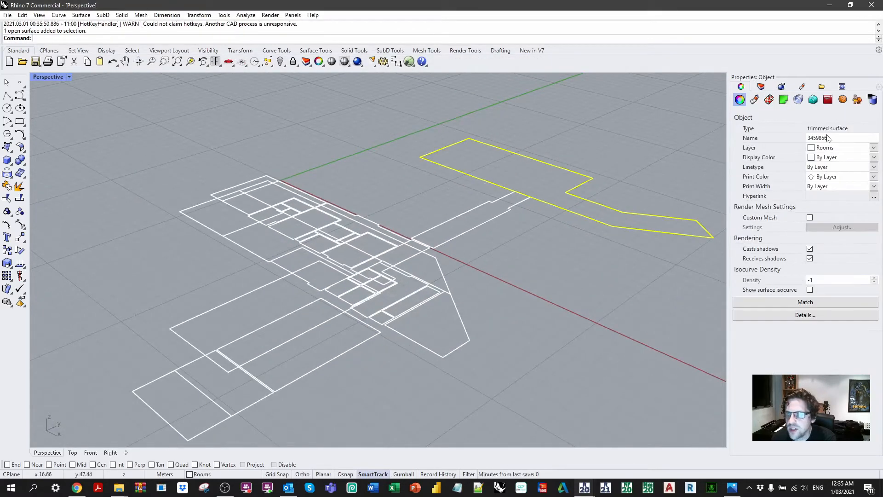
- Check the selected room's Elefront attributes and launch Grasshopper to reference the room surfaces as Breps
{"action": "left_click", "coordinate": [857, 99]}
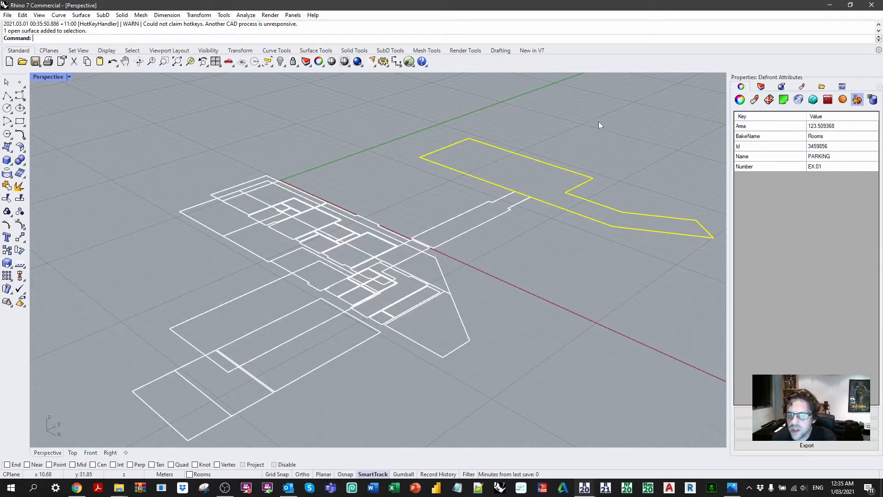
{"action": "mouse_move", "coordinate": [607, 123]}
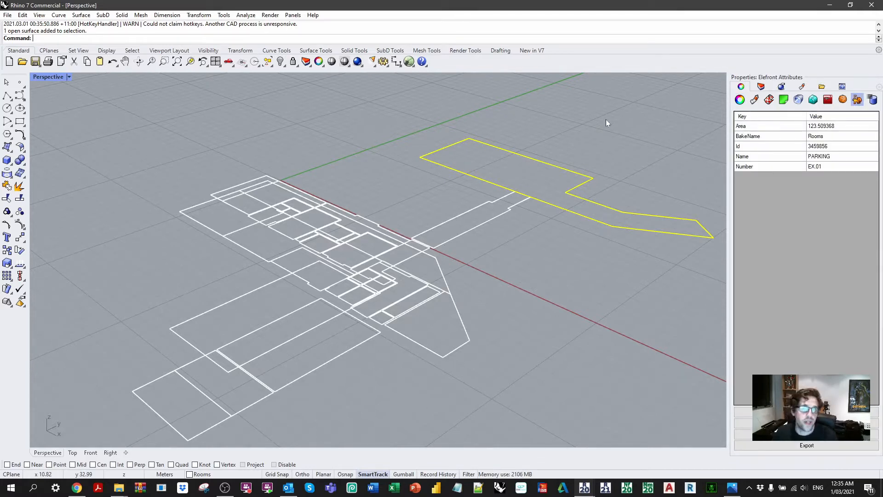
{"action": "mouse_move", "coordinate": [561, 109]}
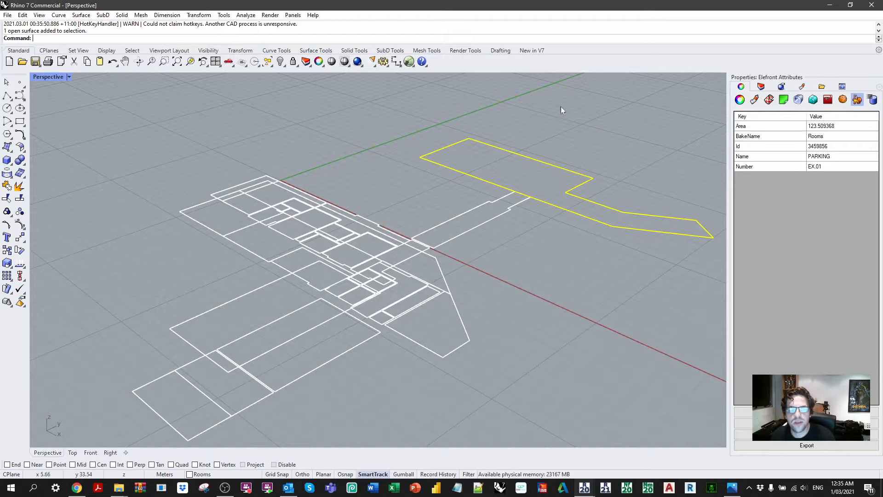
{"action": "left_click", "coordinate": [408, 61]}
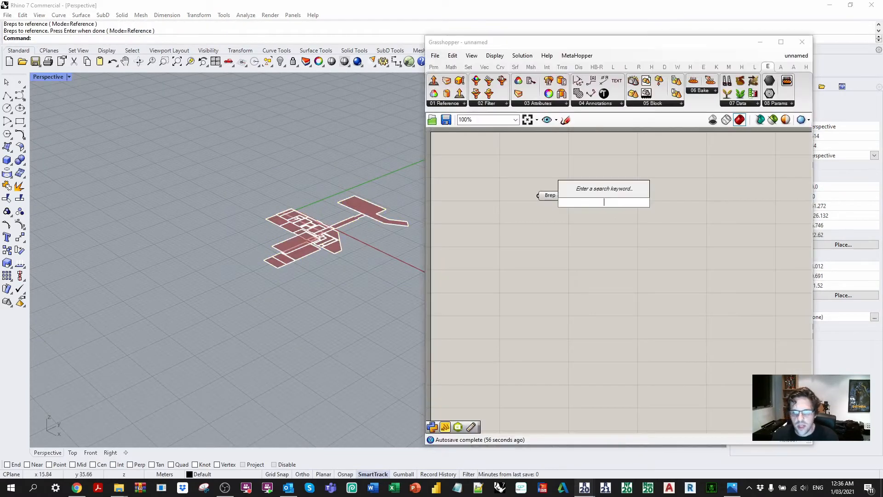
- Add an LB Generate Point Grid component fed by the room Brep at grid size 1
{"action": "type", "text": "generate test"}
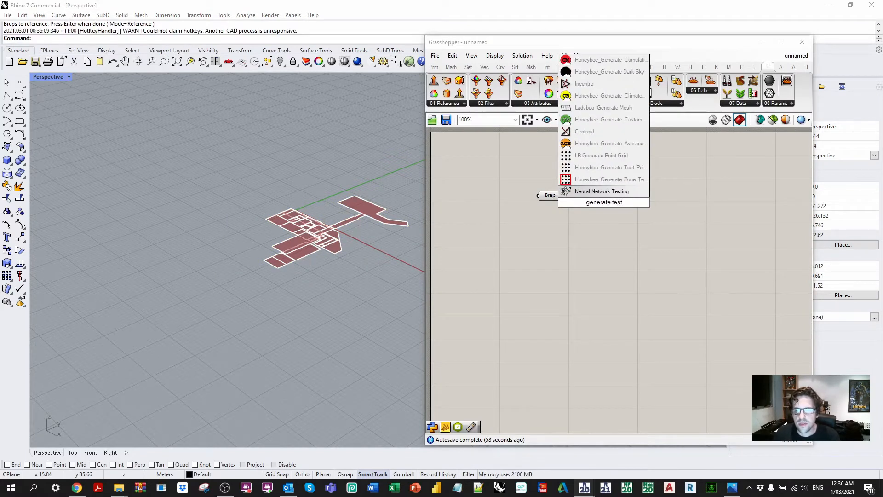
{"action": "mouse_move", "coordinate": [601, 155]}
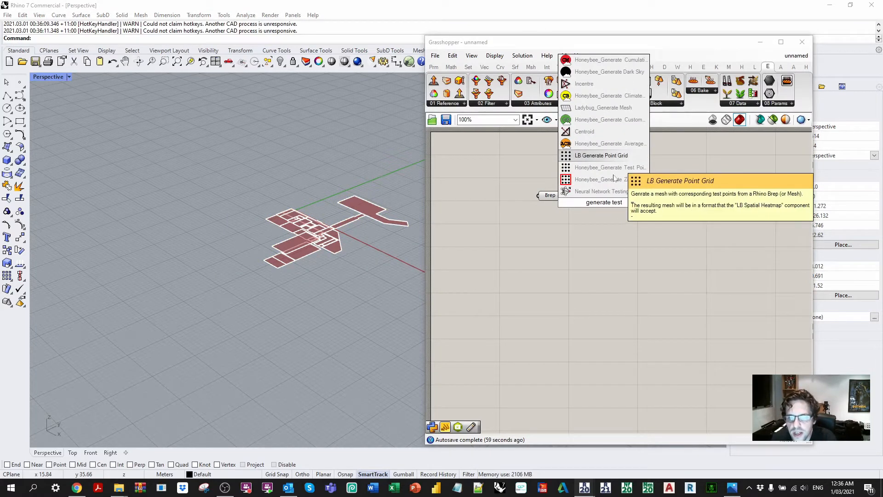
{"action": "left_click", "coordinate": [601, 155]}
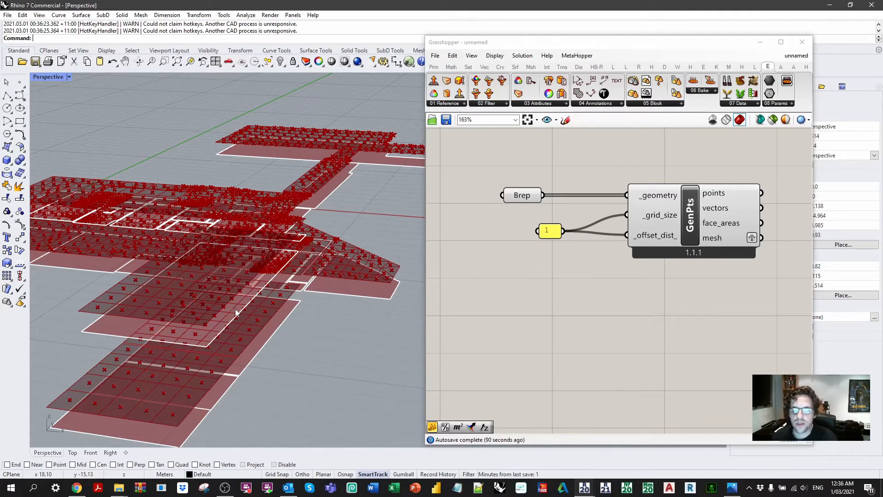
{"action": "mouse_move", "coordinate": [379, 290]}
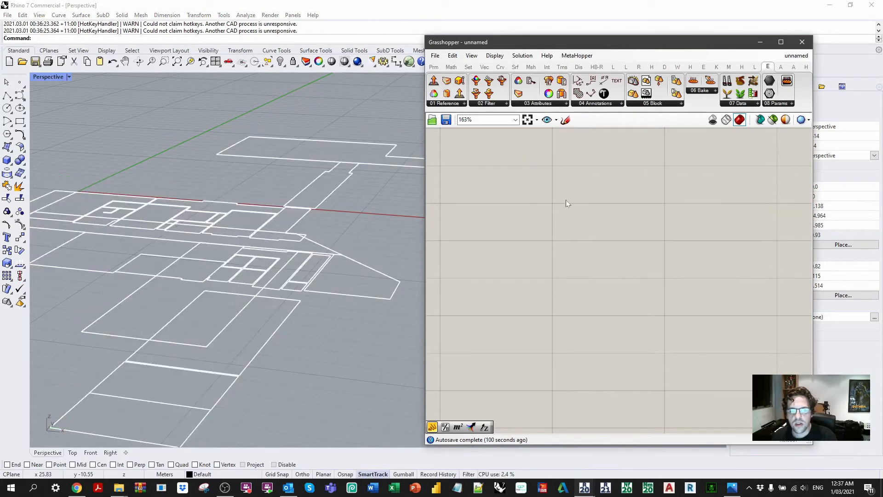
- Feed a 'Rooms' panel into Elefront's Reference By Layer and update it to pull the room surfaces
{"action": "scroll", "scroll_direction": "down", "scroll_amount": 3}
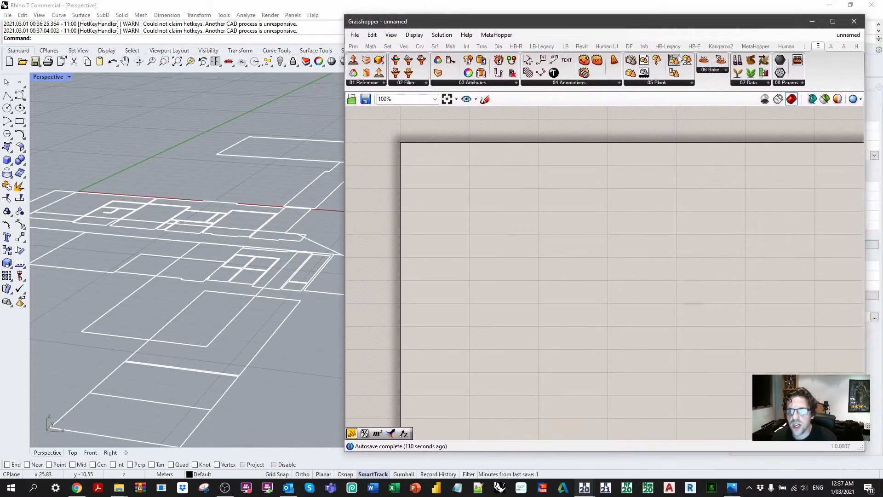
{"action": "left_click", "coordinate": [366, 82]}
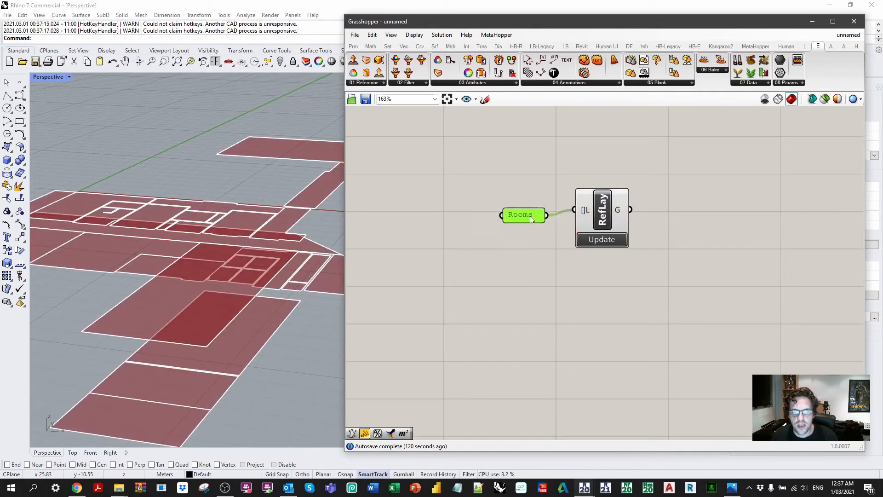
{"action": "mouse_move", "coordinate": [539, 209]}
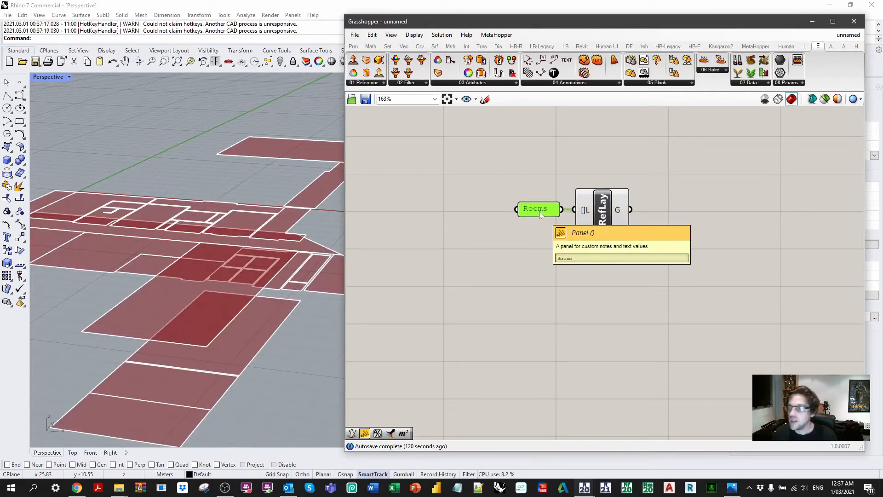
{"action": "mouse_move", "coordinate": [602, 234]}
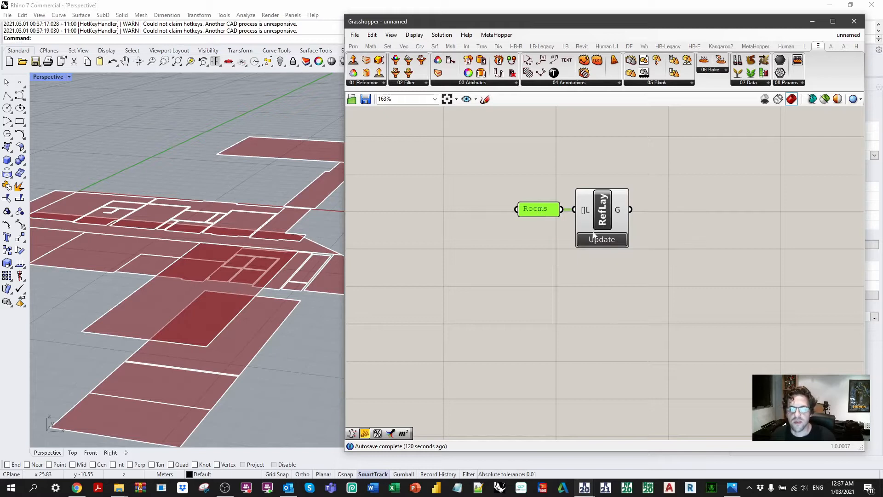
{"action": "scroll", "scroll_direction": "down", "scroll_amount": 3}
{"action": "type", "text": "evaluar"}
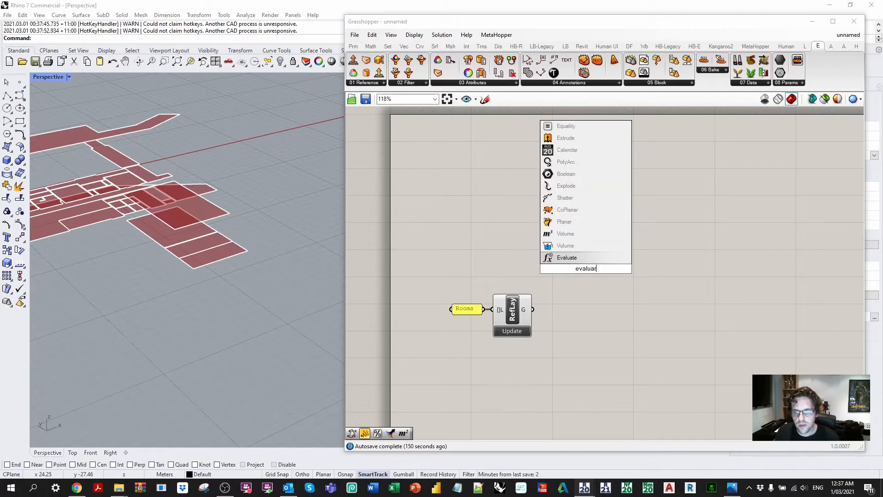
- Evaluate the referenced surfaces at a Construct Point with the S input reparameterized
{"action": "left_click", "coordinate": [567, 258]}
{"action": "type", "text": "point"}
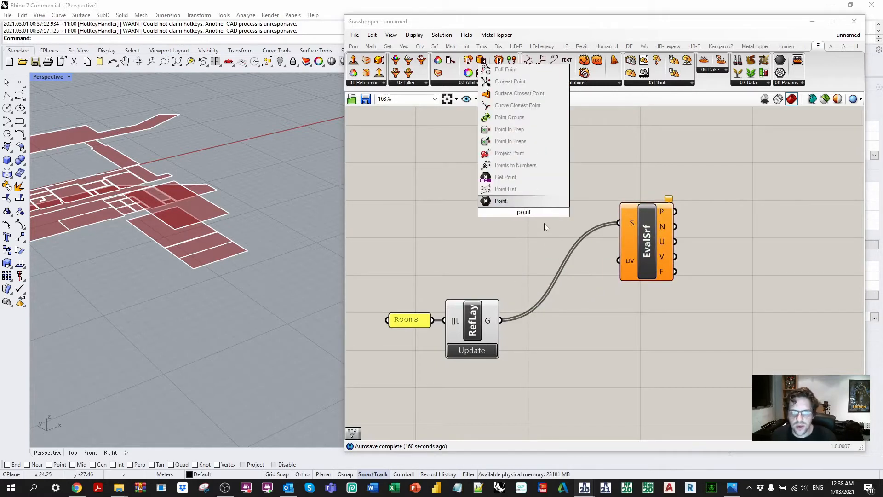
{"action": "type", "text": "cons"}
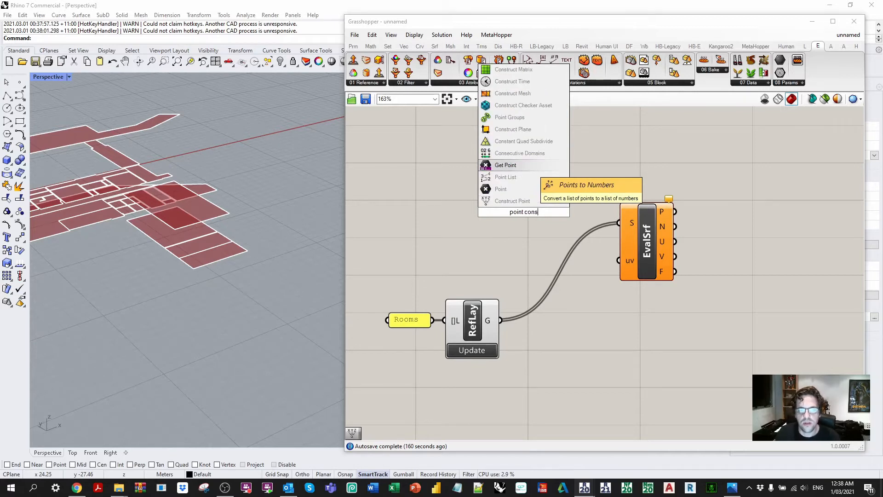
{"action": "left_click", "coordinate": [501, 189]}
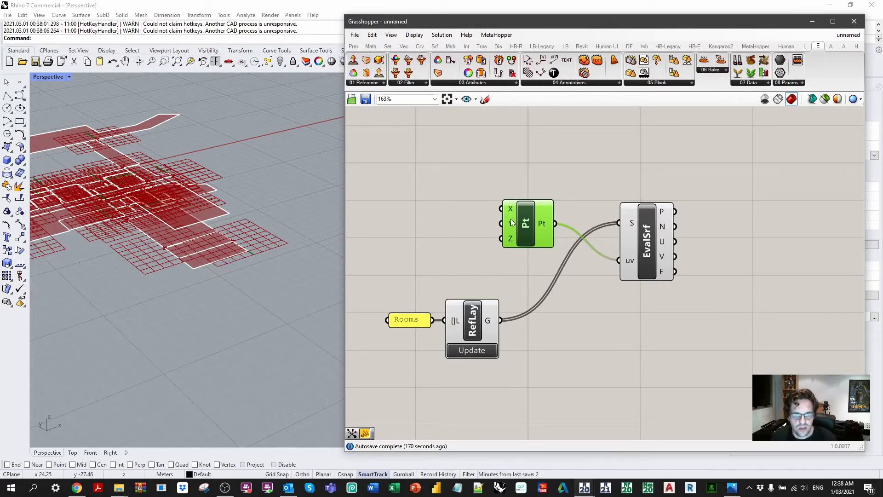
{"action": "right_click", "coordinate": [631, 223]}
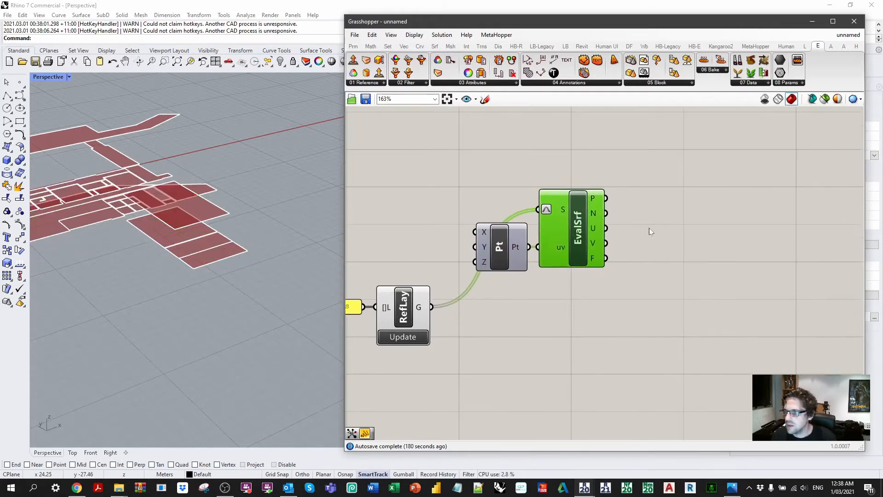
{"action": "mouse_move", "coordinate": [605, 213]}
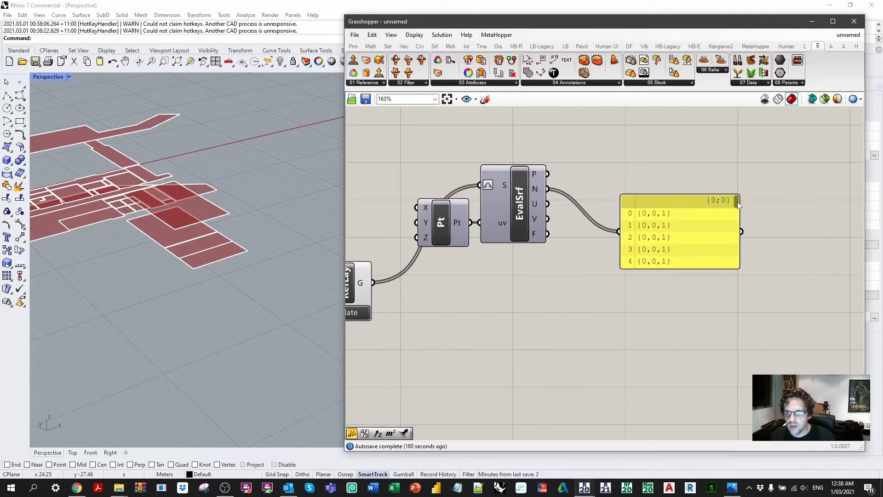
- List the resulting normals in a panel, showing {0,0,1} and {0,0,-1} values
{"action": "scroll", "scroll_direction": "down", "scroll_amount": 3}
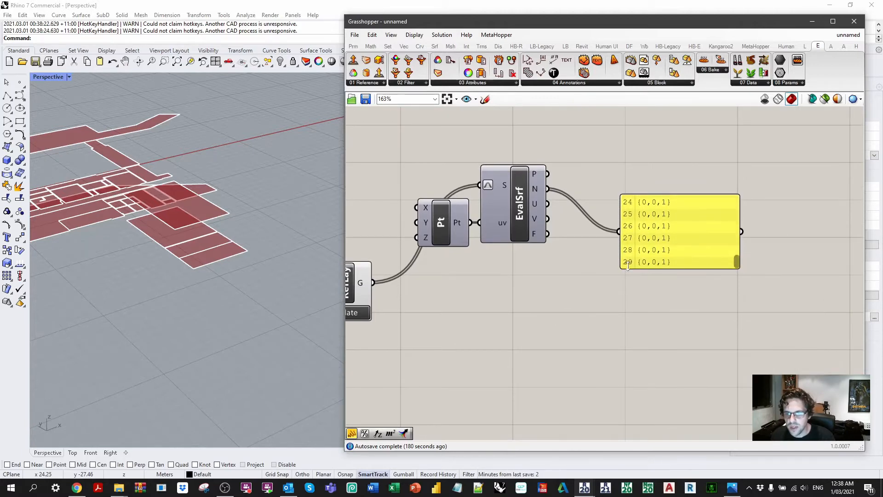
{"action": "mouse_move", "coordinate": [738, 265]}
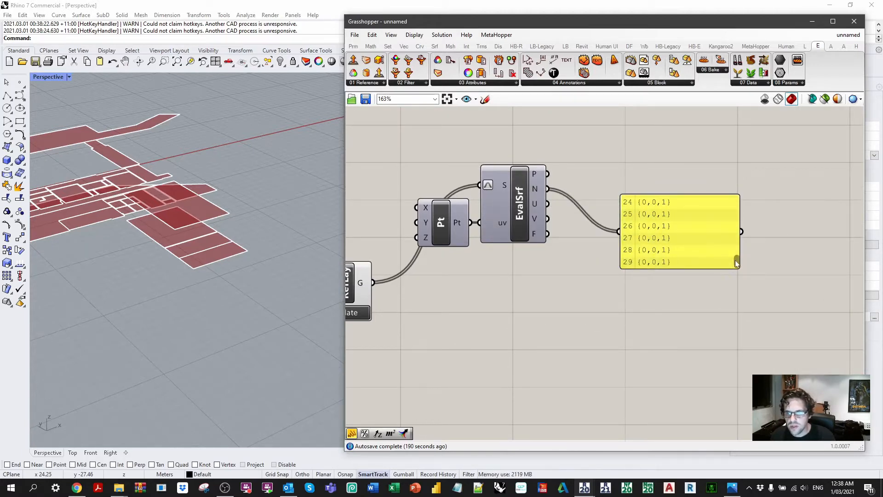
{"action": "scroll", "scroll_direction": "up", "scroll_amount": 3}
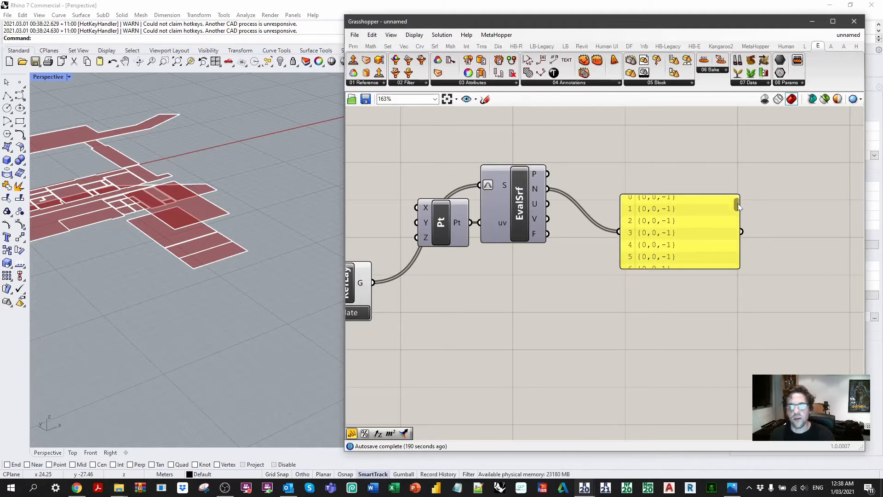
{"action": "mouse_move", "coordinate": [738, 211]}
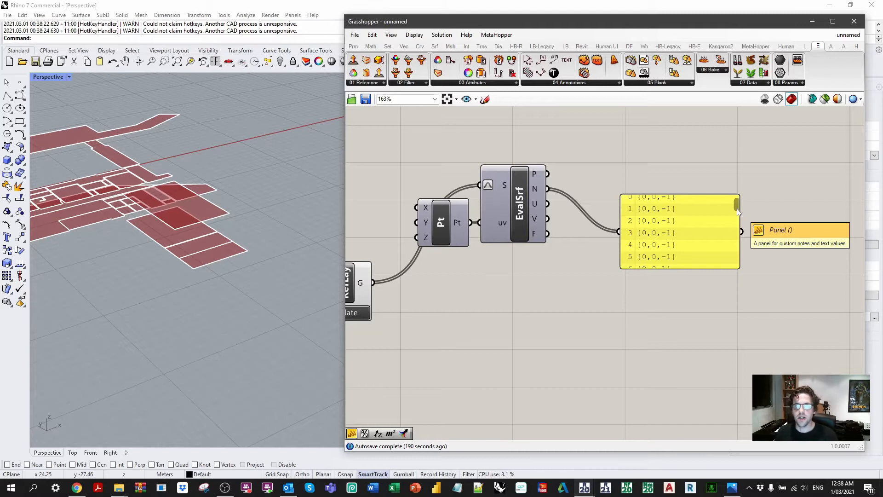
{"action": "mouse_move", "coordinate": [679, 239]}
{"action": "type", "text": "f"}
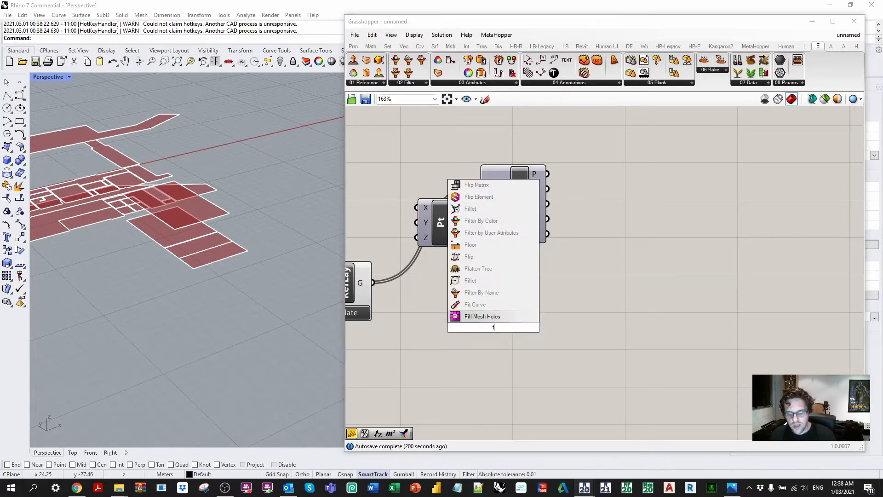
- Merge the original room surfaces in D1 with their Flip copies in D2
{"action": "left_click", "coordinate": [468, 256]}
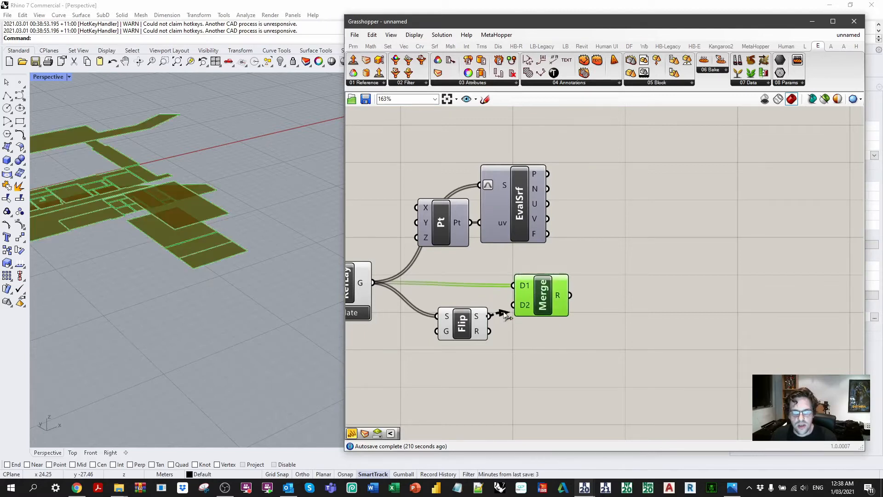
{"action": "right_click", "coordinate": [524, 285]}
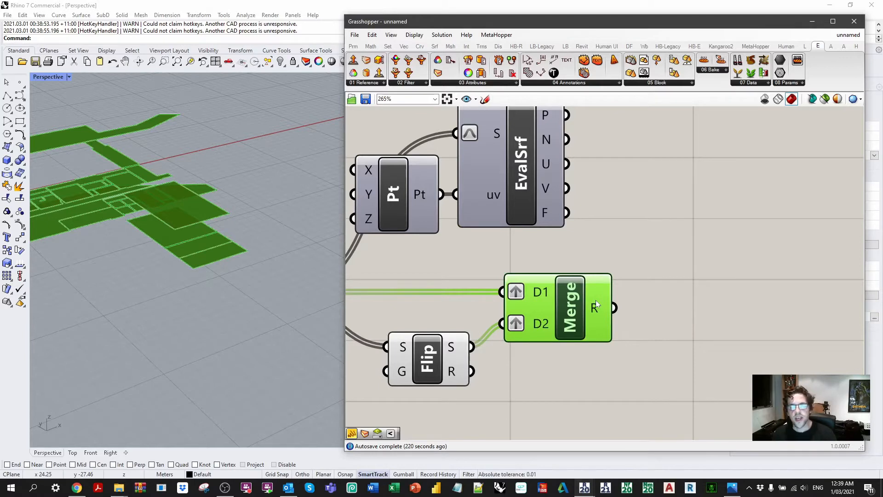
{"action": "mouse_move", "coordinate": [605, 302]}
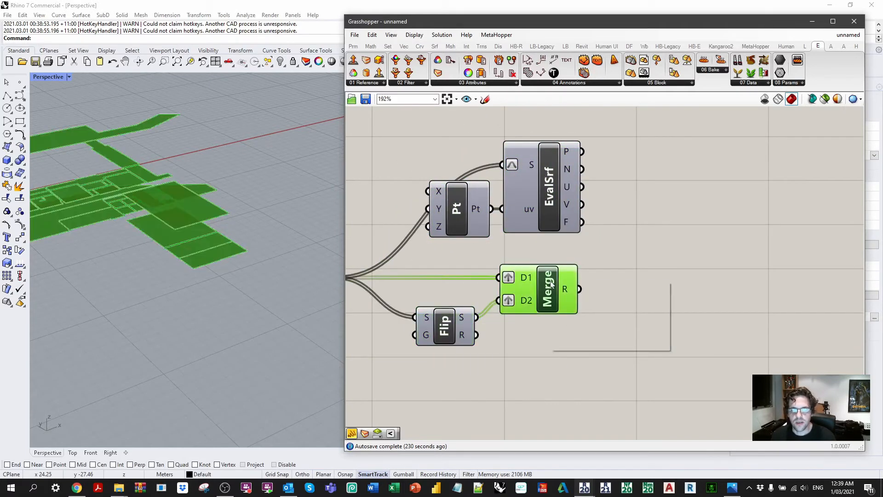
{"action": "scroll", "scroll_direction": "down", "scroll_amount": 3}
{"action": "type", "text": "deco"}
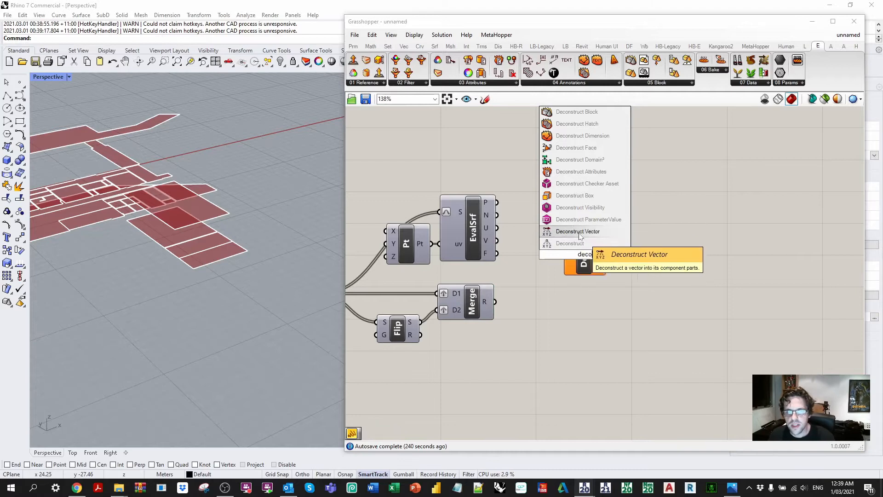
- Deconstruct the normals and test Z smaller than 0, collecting the result in a Number parameter
{"action": "left_click", "coordinate": [577, 231]}
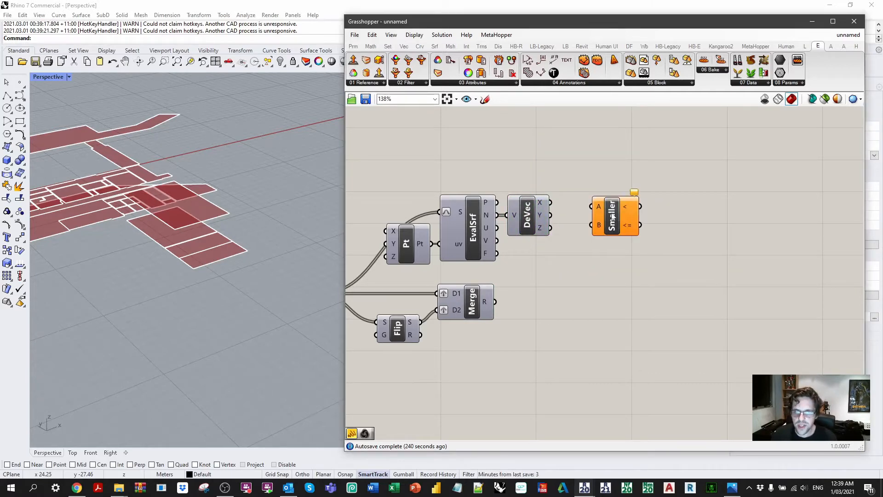
{"action": "scroll", "scroll_direction": "up", "scroll_amount": 3}
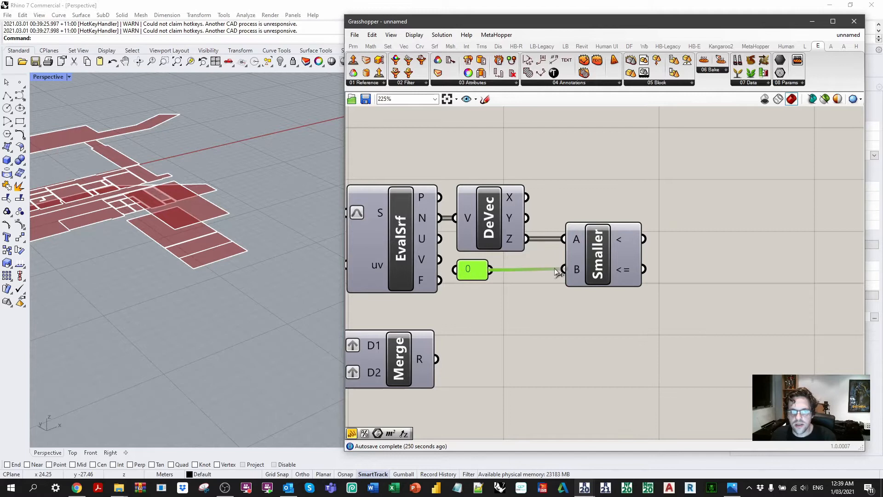
{"action": "left_click", "coordinate": [472, 270]}
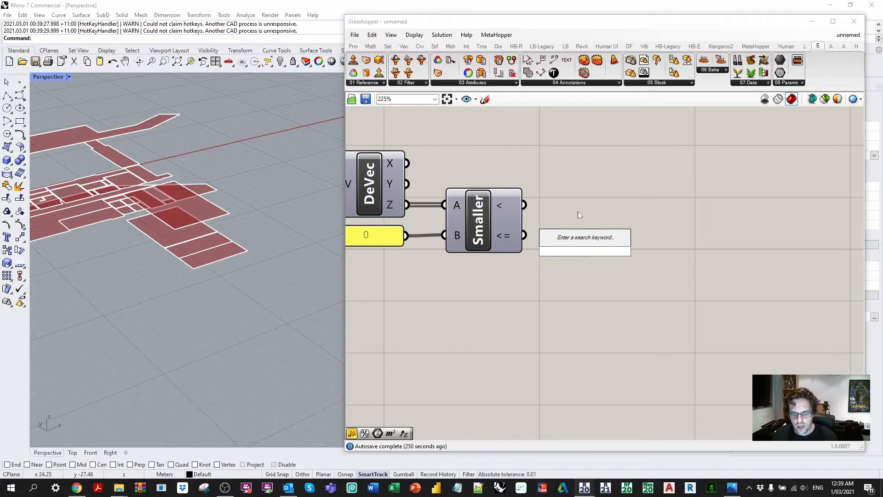
{"action": "type", "text": "number"}
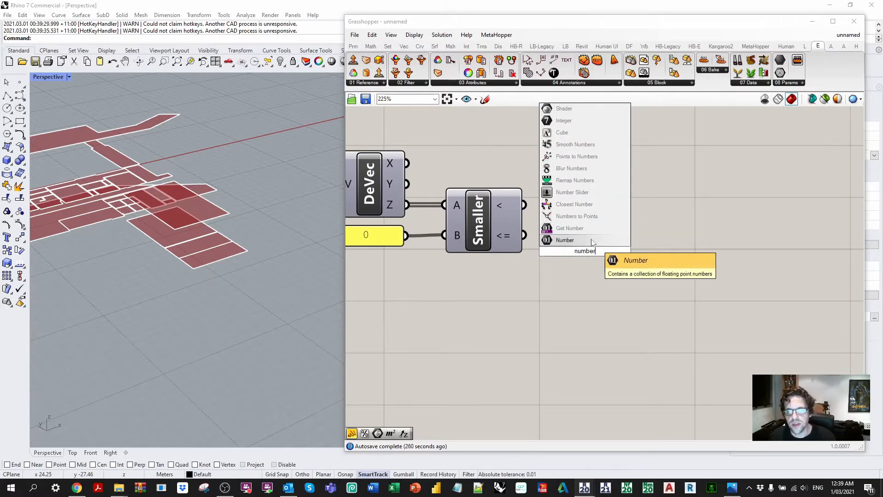
{"action": "left_click", "coordinate": [565, 240]}
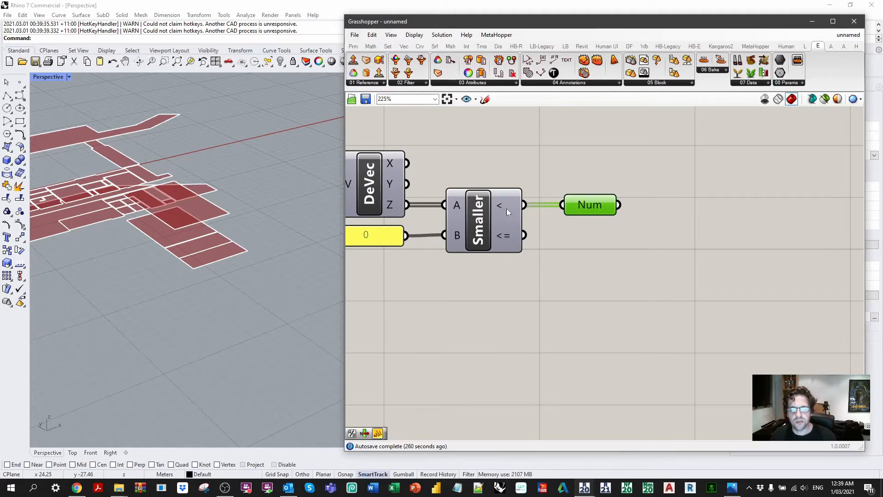
{"action": "mouse_move", "coordinate": [500, 205]}
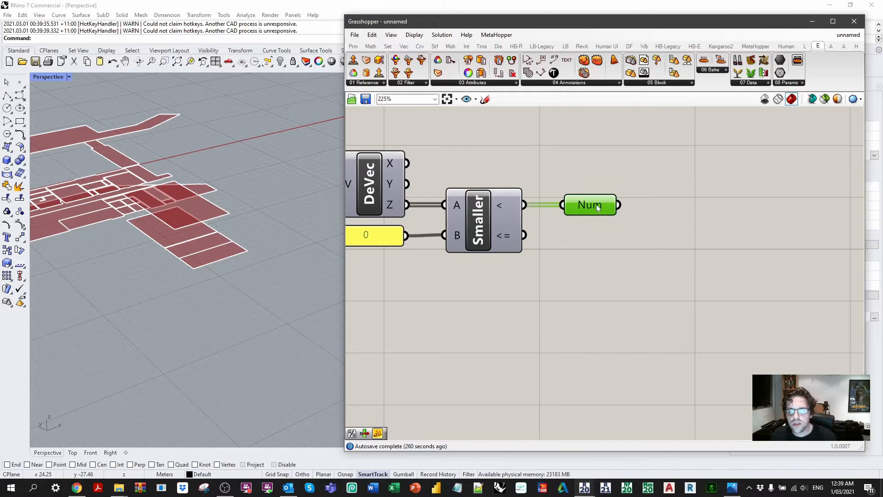
{"action": "mouse_move", "coordinate": [590, 204]}
{"action": "type", "text": "list item"}
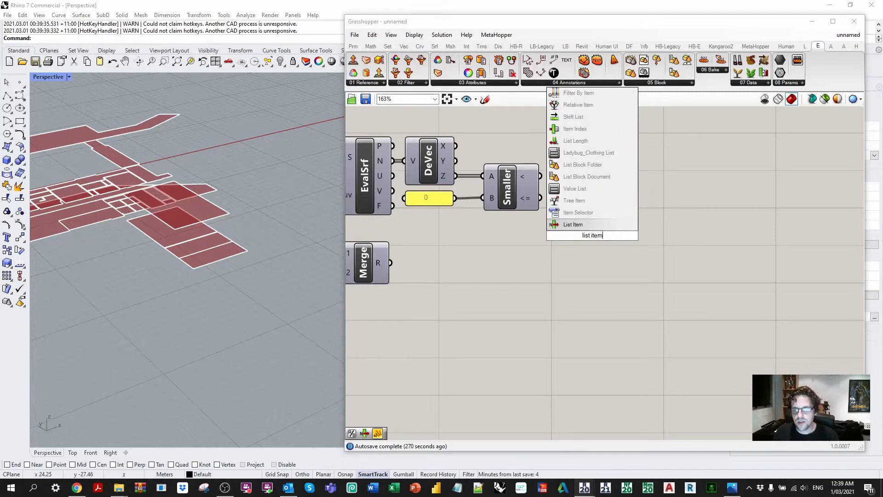
- Pick original or flipped surface per room with List Item driven by the Smaller Than result, so normals read {0,0,1}
{"action": "left_click", "coordinate": [572, 224]}
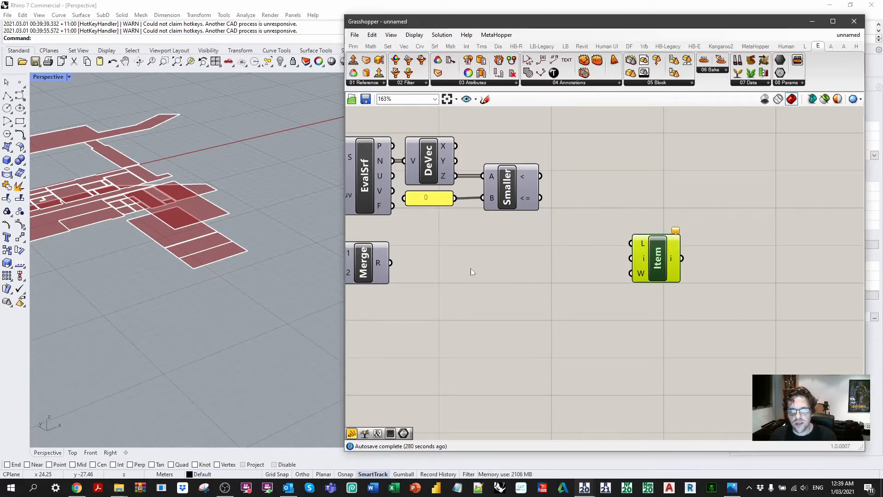
{"action": "left_click", "coordinate": [656, 258]}
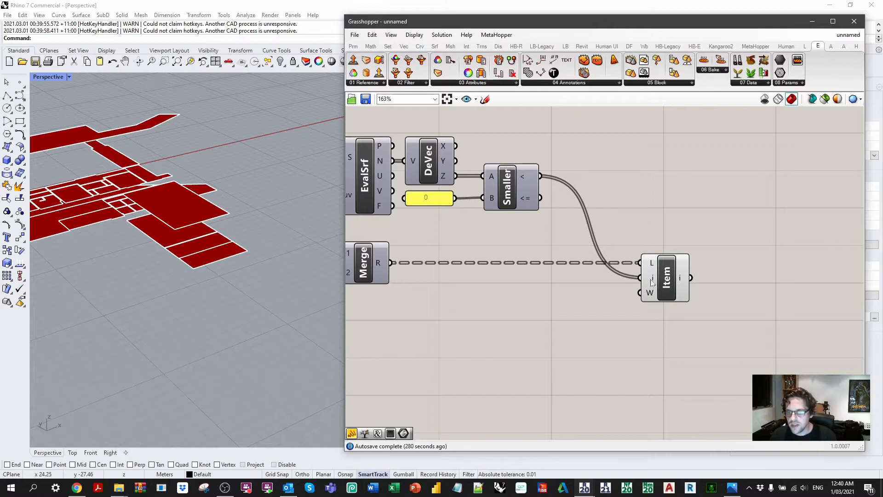
{"action": "scroll", "scroll_direction": "up", "scroll_amount": 3}
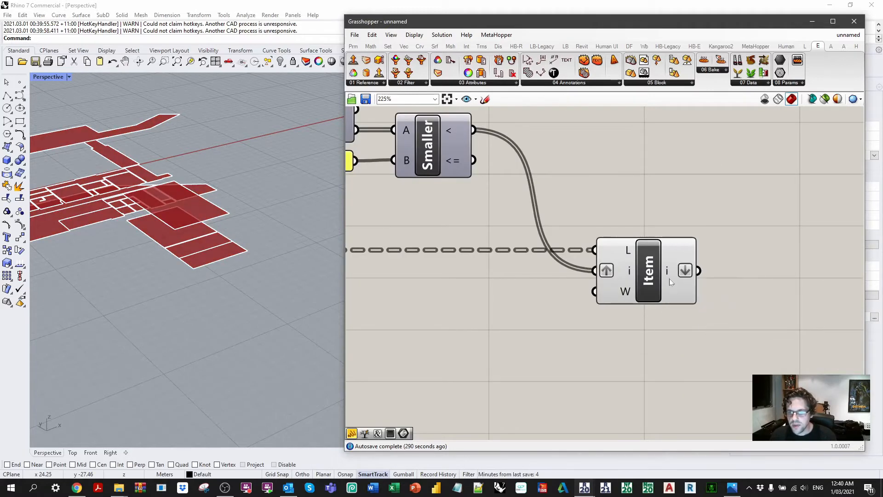
{"action": "mouse_move", "coordinate": [675, 274]}
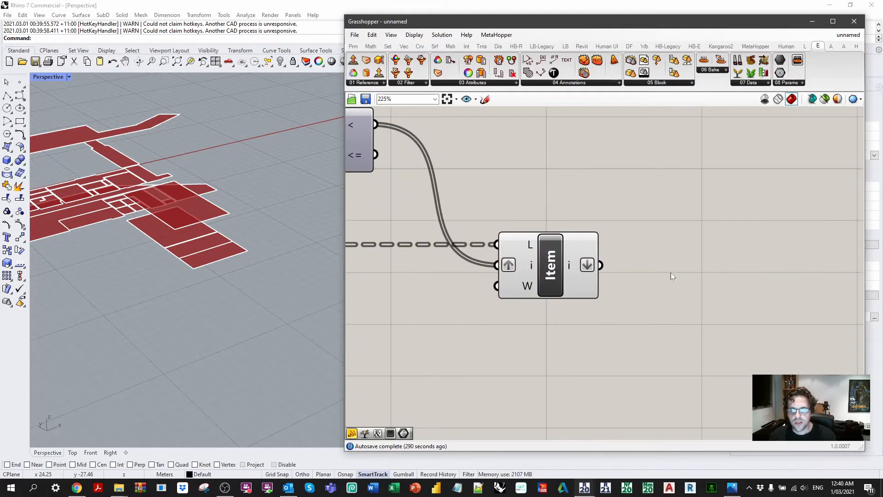
{"action": "scroll", "scroll_direction": "down", "scroll_amount": 3}
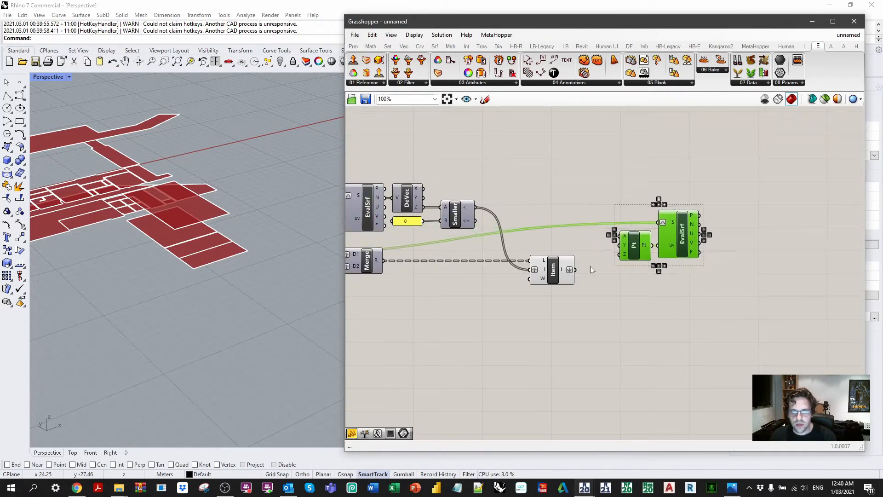
{"action": "scroll", "scroll_direction": "up", "scroll_amount": 3}
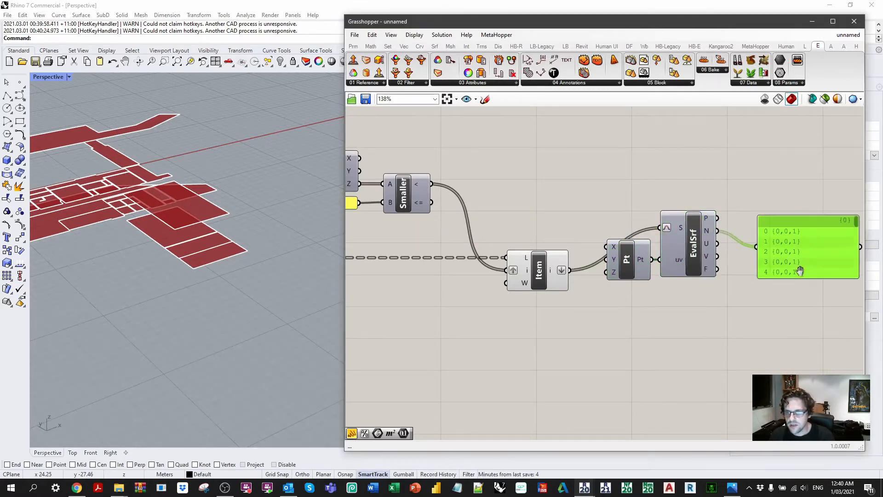
{"action": "scroll", "scroll_direction": "up", "scroll_amount": 3}
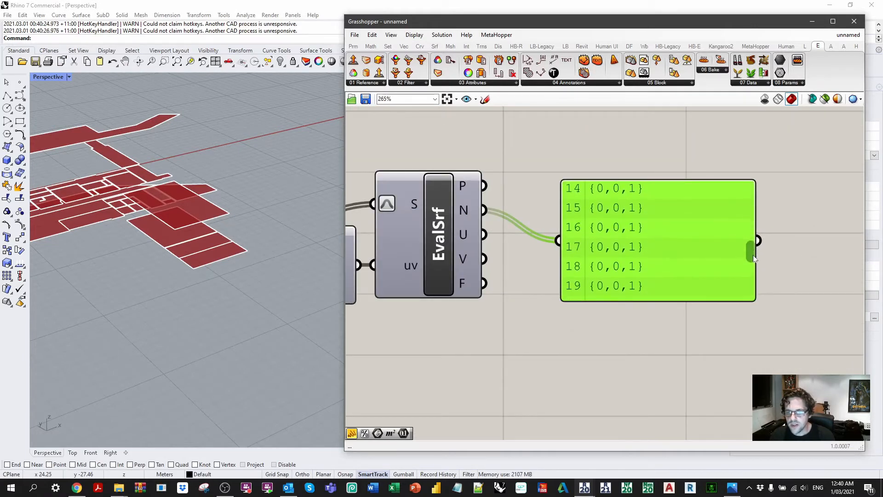
{"action": "scroll", "scroll_direction": "down", "scroll_amount": 3}
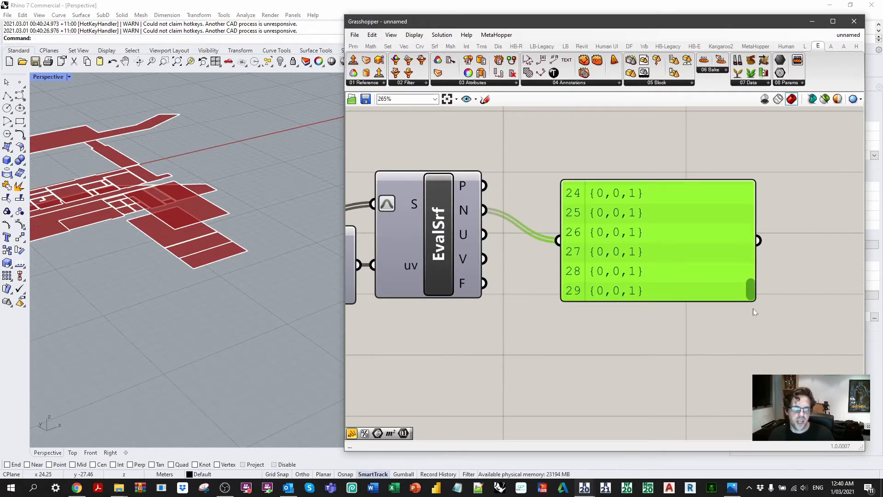
{"action": "scroll", "scroll_direction": "down", "scroll_amount": 3}
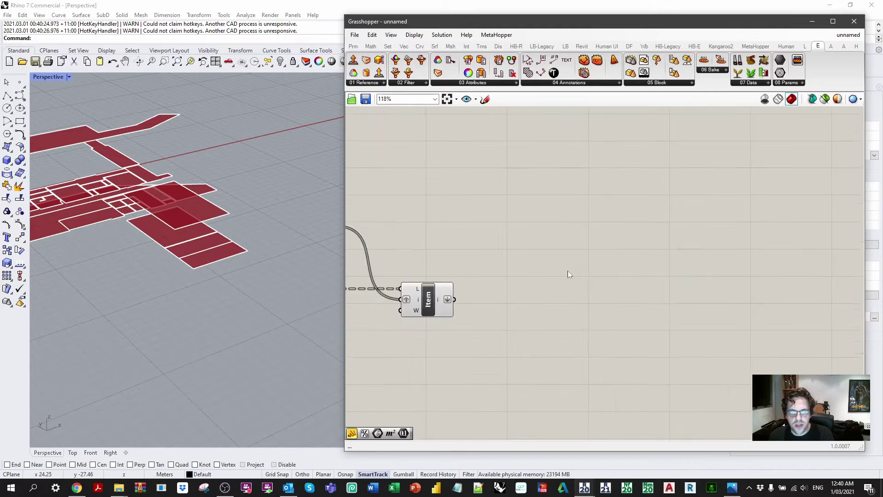
{"action": "scroll", "scroll_direction": "down", "scroll_amount": 3}
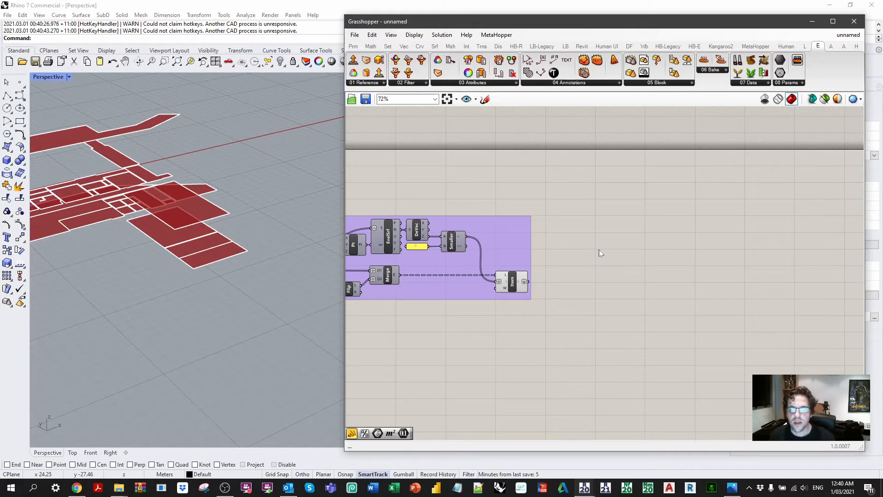
- Save the Grasshopper definition to a file
{"action": "left_click", "coordinate": [366, 100]}
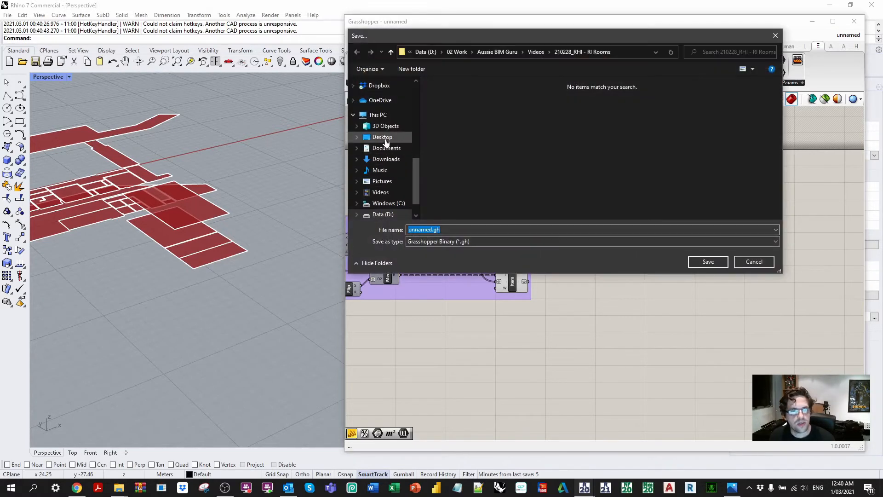
{"action": "left_click", "coordinate": [708, 261]}
{"action": "type", "text": "bb"}
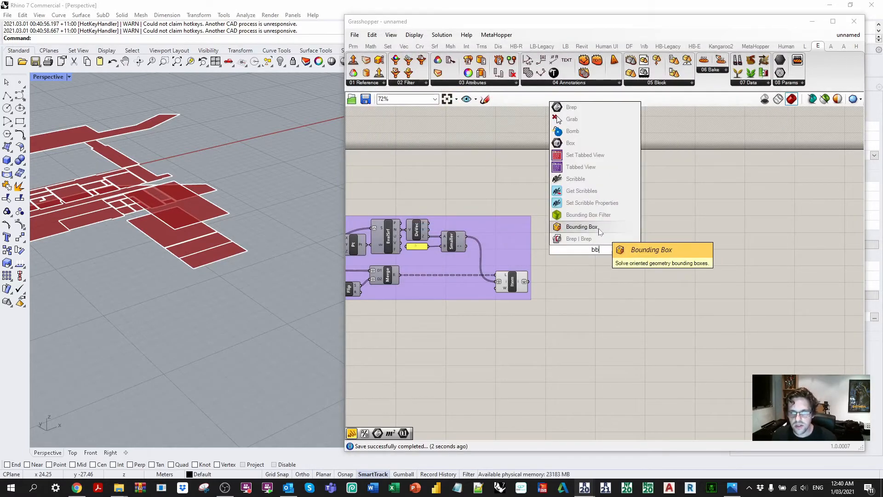
- Deconstruct each room Brep and sort its faces by area
{"action": "left_click", "coordinate": [581, 227]}
{"action": "type", "text": "are"}
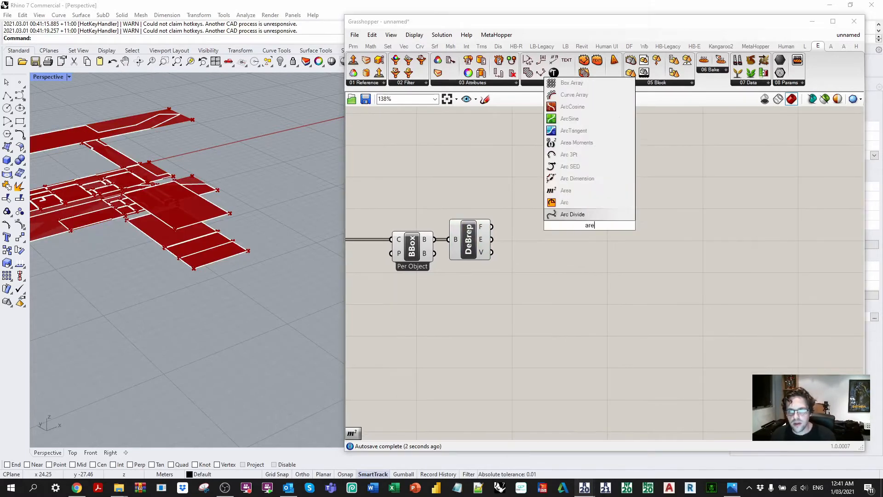
{"action": "left_click", "coordinate": [565, 189]}
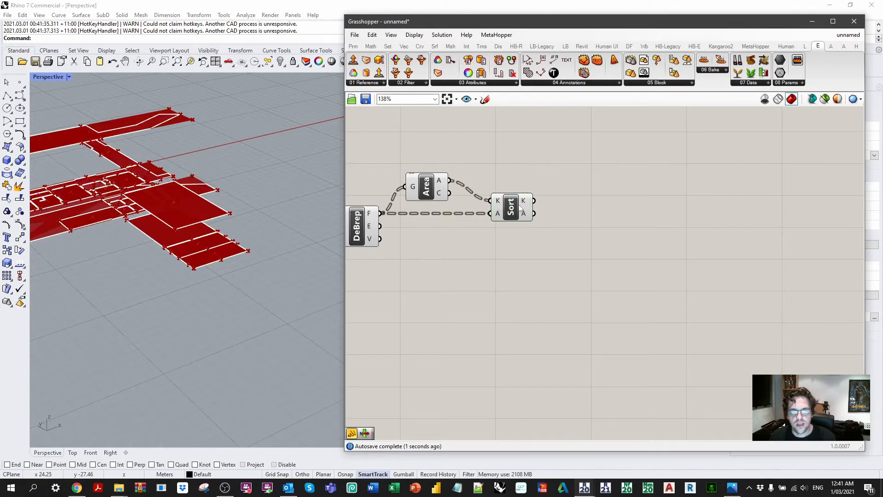
{"action": "left_click", "coordinate": [426, 187]}
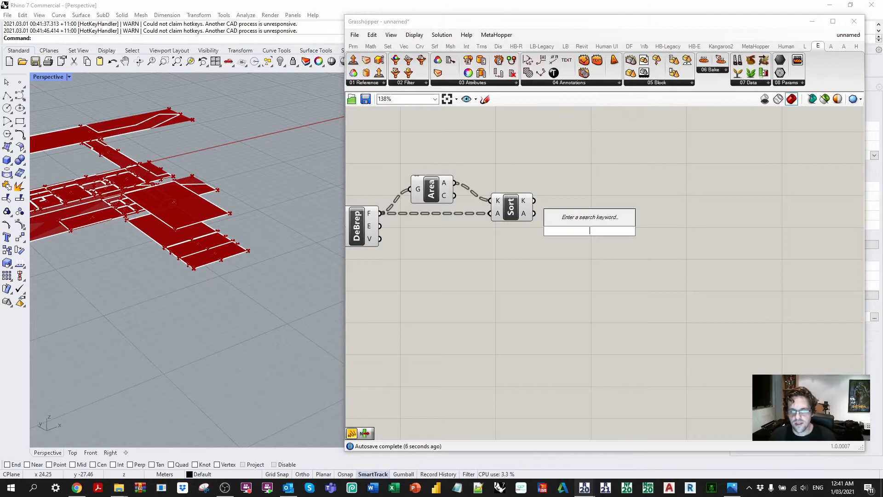
- Take the largest face of each room with List Item at index -1
{"action": "type", "text": "list item"}
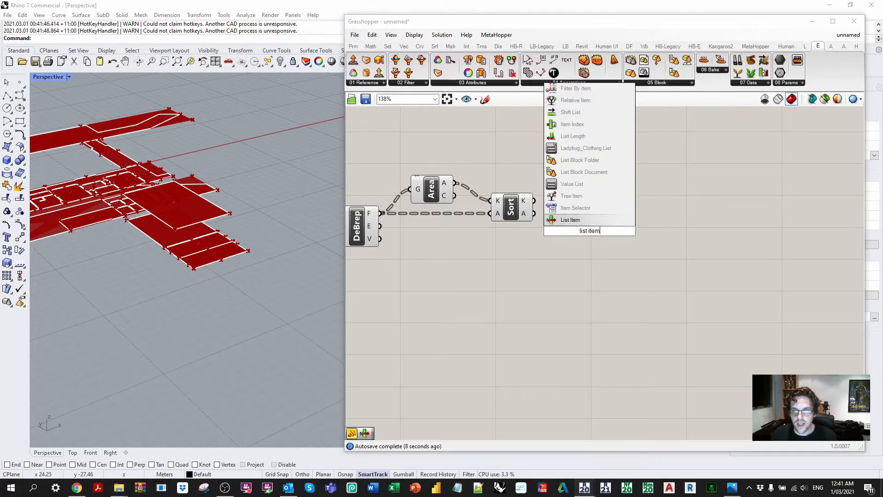
{"action": "left_click", "coordinate": [570, 220]}
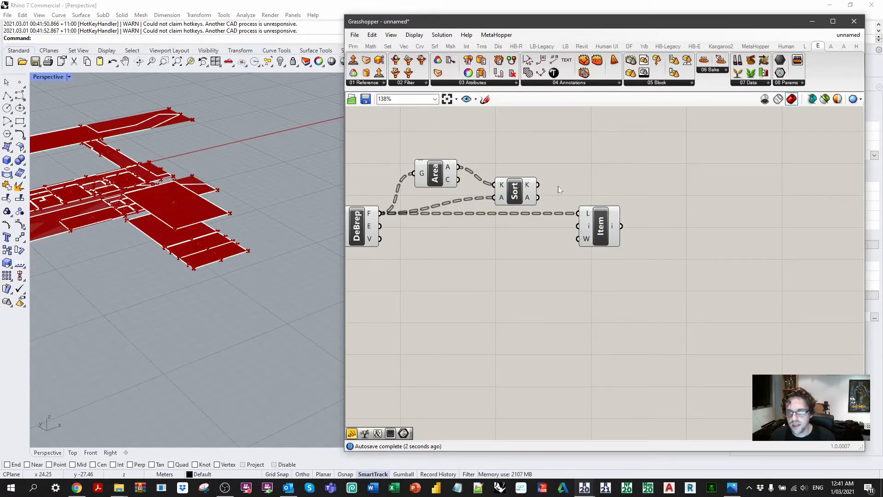
{"action": "mouse_move", "coordinate": [543, 204]}
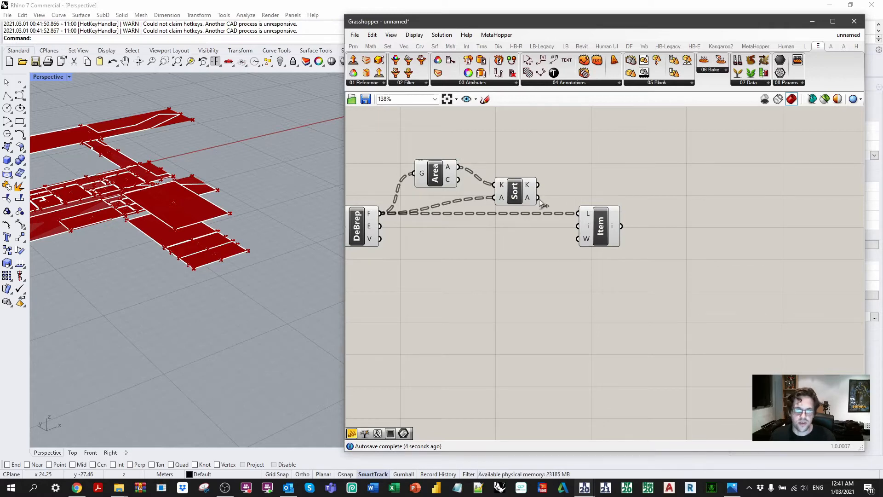
{"action": "mouse_move", "coordinate": [536, 197]}
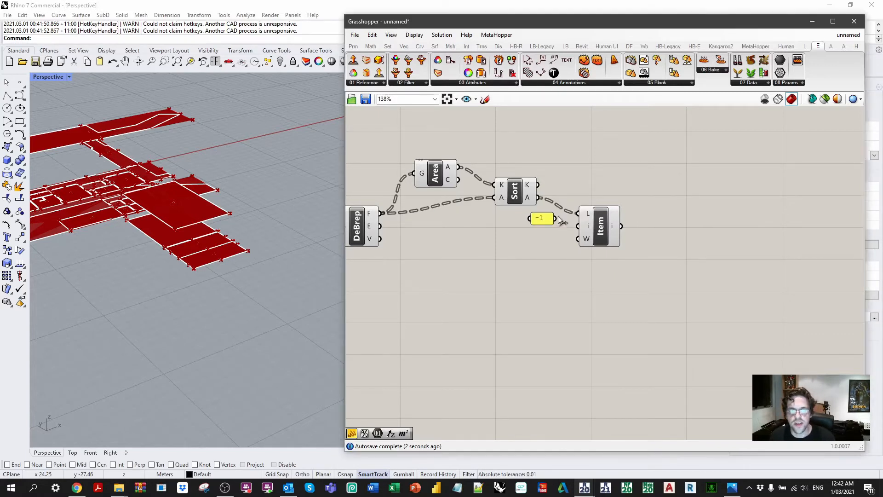
{"action": "left_click", "coordinate": [539, 218]}
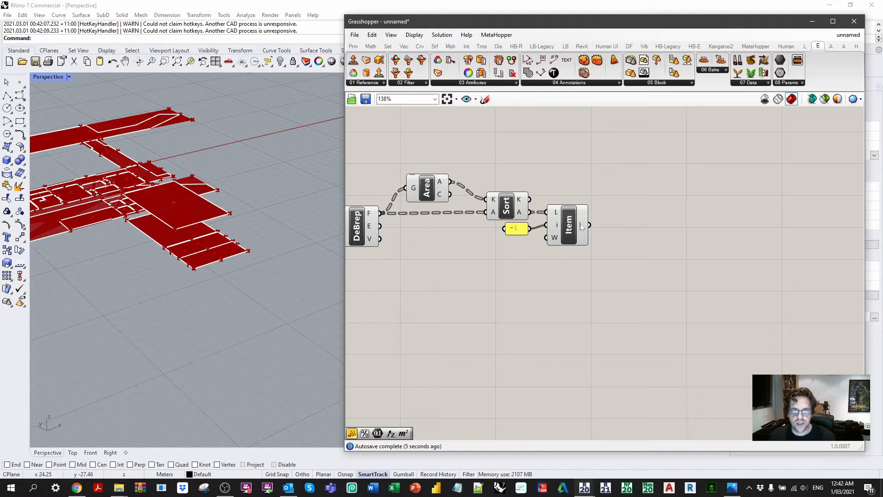
{"action": "right_click", "coordinate": [583, 212]}
{"action": "type", "text": "bb"}
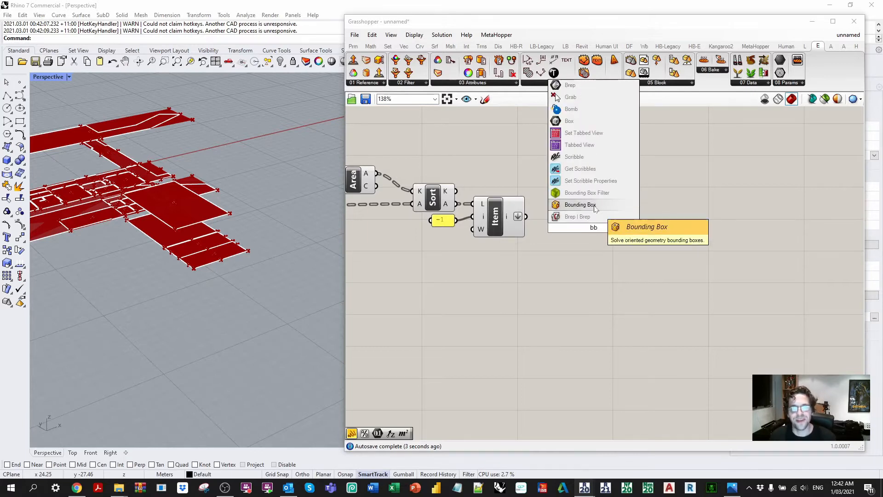
- Wrap each largest face in a per-object Bounding Box and hide the upstream face previews
{"action": "left_click", "coordinate": [580, 205]}
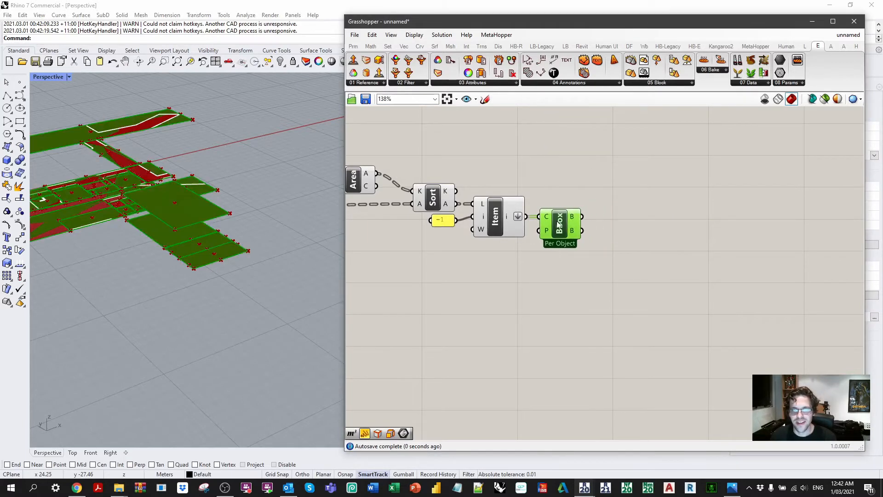
{"action": "mouse_move", "coordinate": [573, 217]}
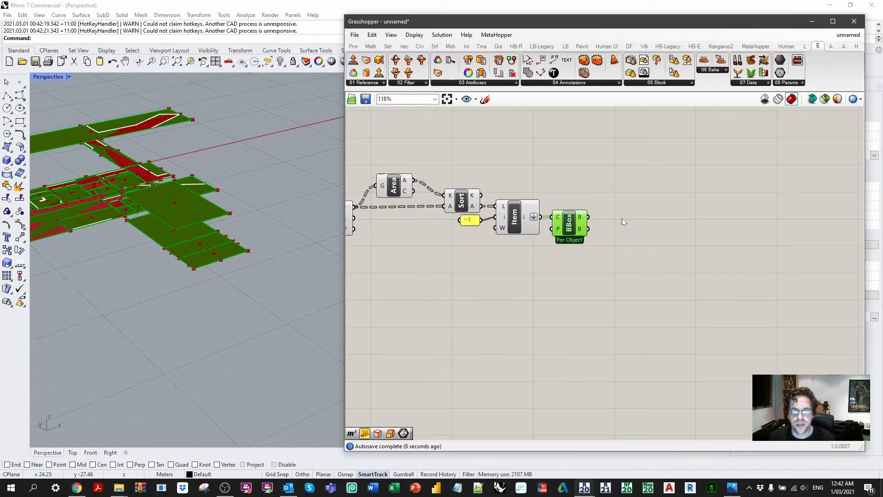
{"action": "right_click", "coordinate": [569, 217]}
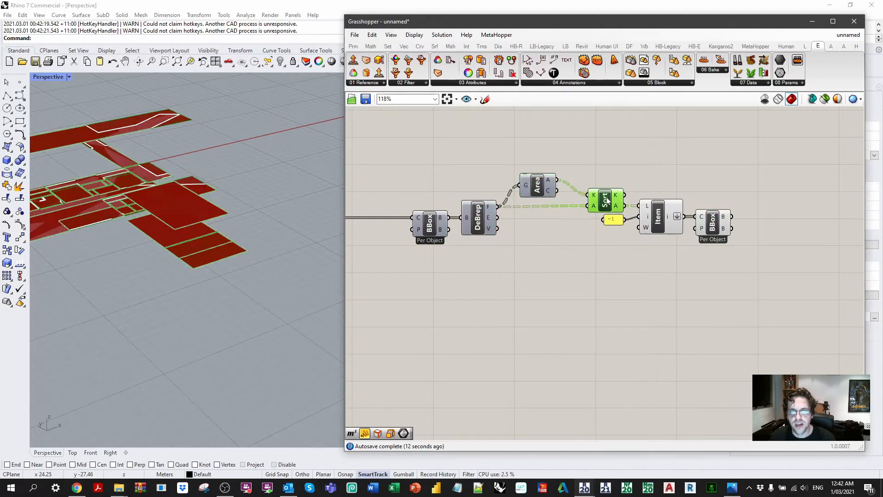
{"action": "right_click", "coordinate": [657, 217]}
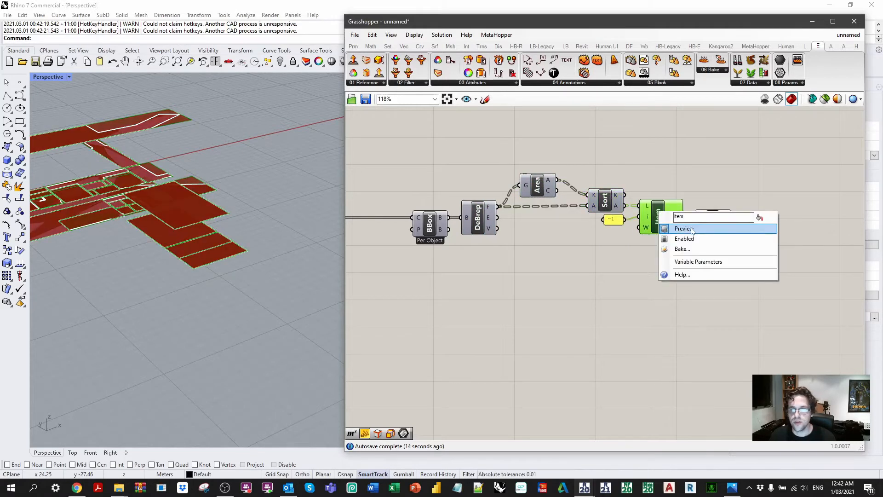
{"action": "left_click", "coordinate": [684, 228]}
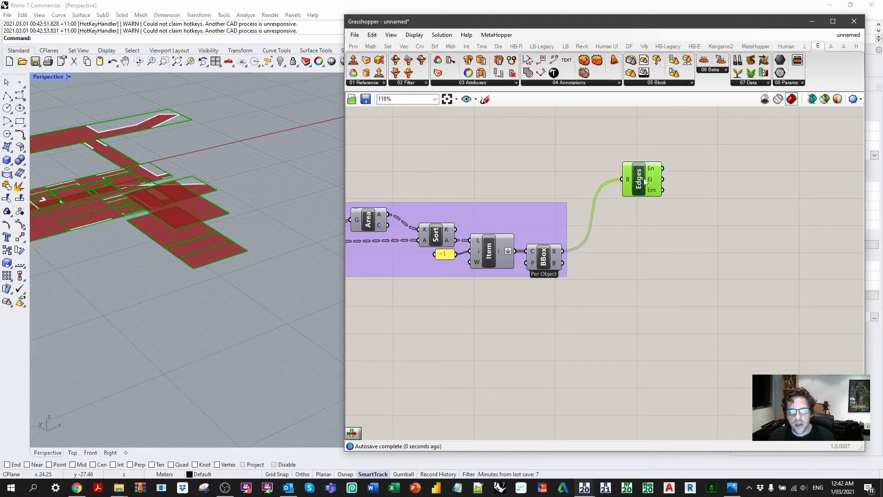
{"action": "mouse_move", "coordinate": [638, 176]}
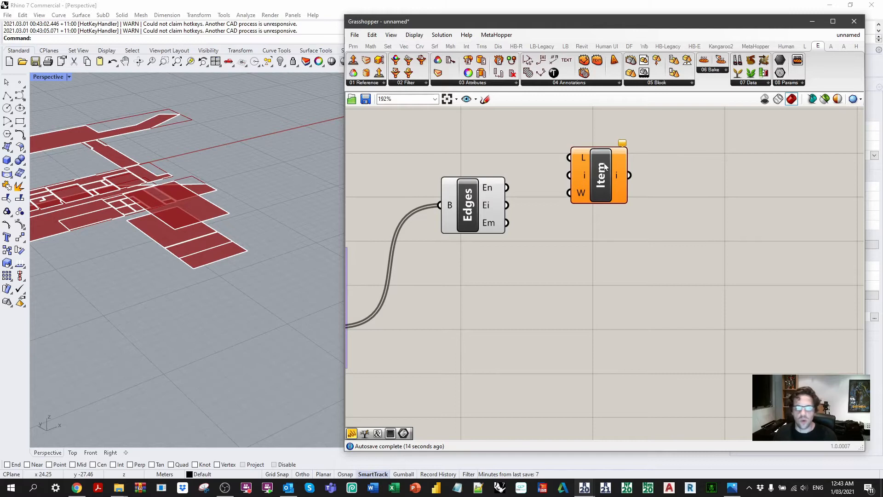
{"action": "mouse_move", "coordinate": [617, 172]}
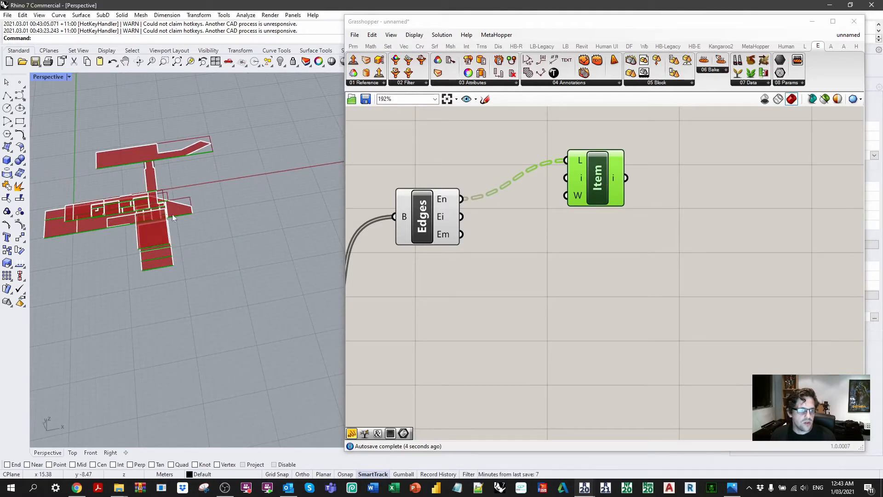
- Set the two List Item indices to 0 and 1 to pick each box's first and second edge
{"action": "left_click", "coordinate": [595, 178]}
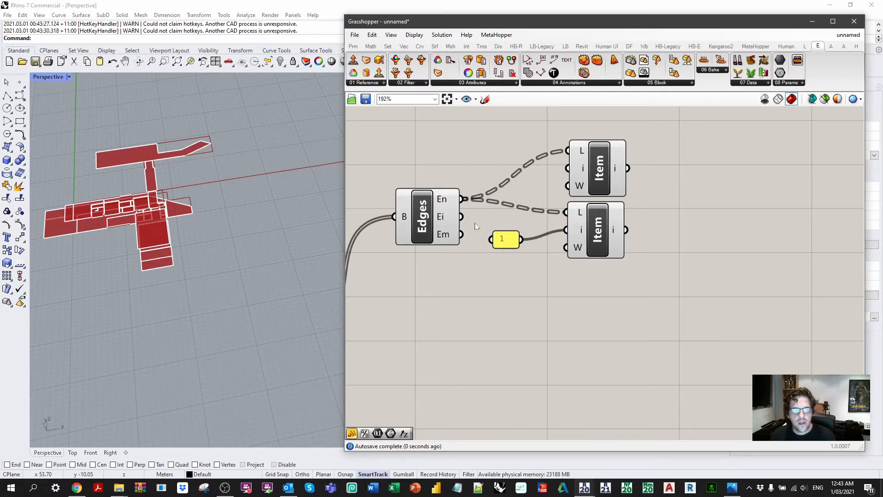
{"action": "left_click", "coordinate": [596, 229]}
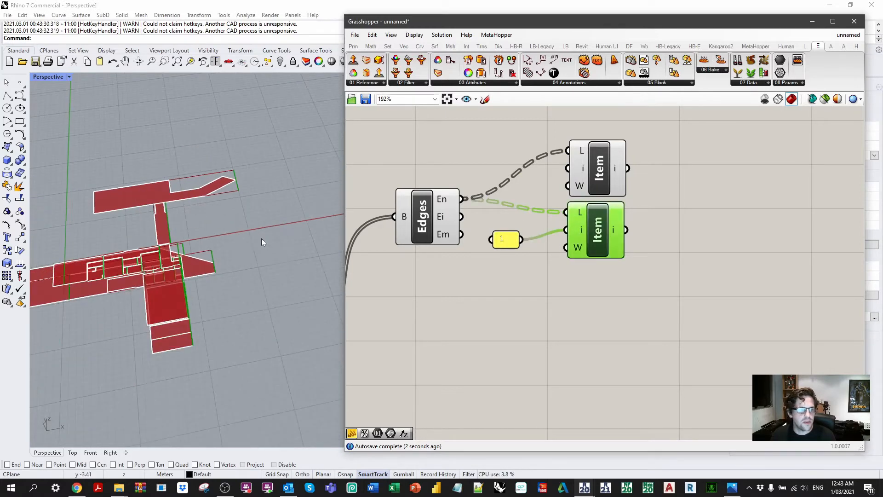
{"action": "mouse_move", "coordinate": [257, 241]}
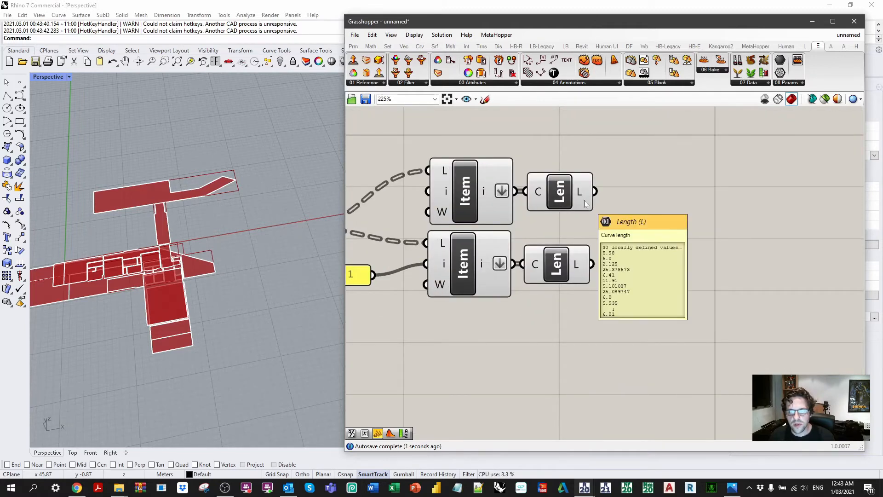
- Add a Value List of grid sizes 0.5, 1 and 2 feeding the division's B input
{"action": "scroll", "scroll_direction": "down", "scroll_amount": 3}
{"action": "type", "text": "v"}
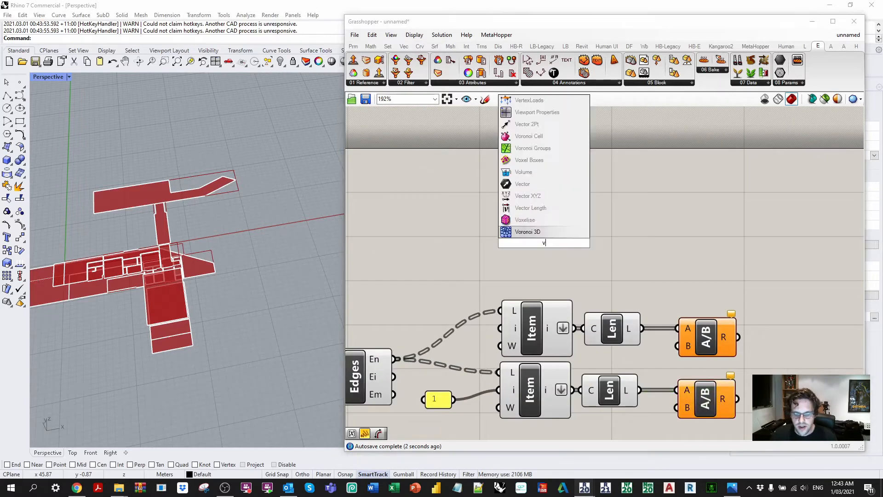
{"action": "type", "text": "alue list"}
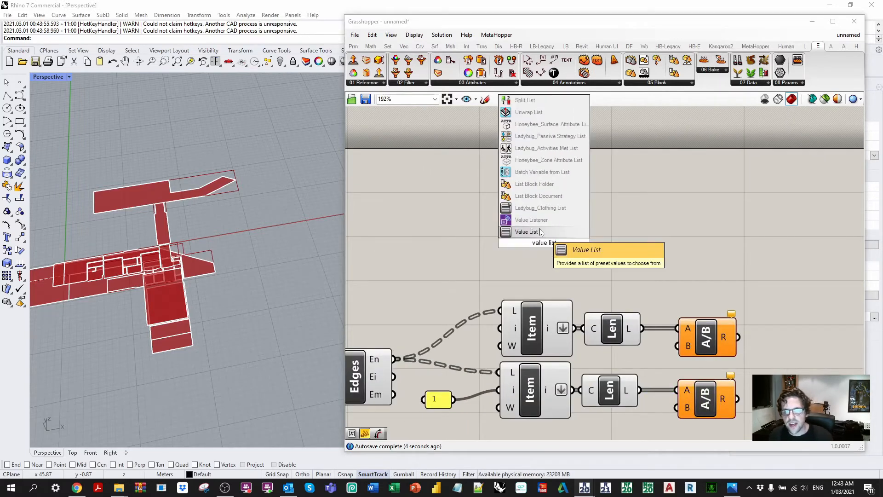
{"action": "left_click", "coordinate": [525, 232]}
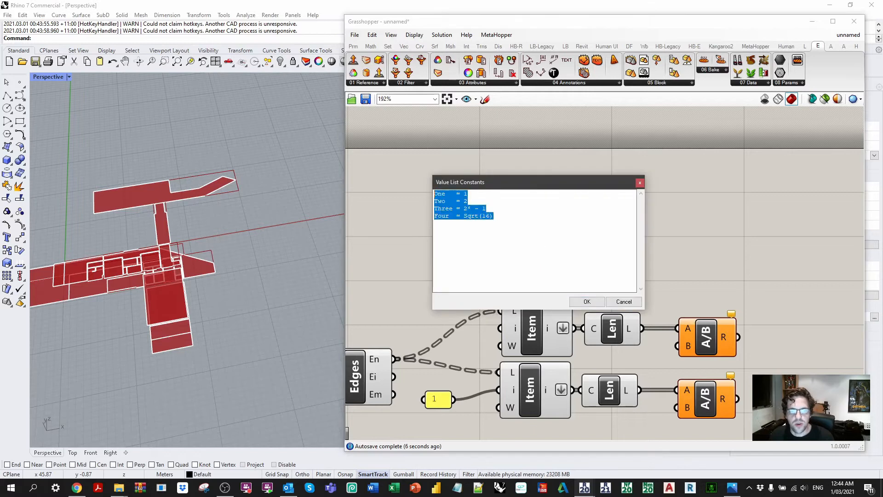
{"action": "type", "text": "0.5"}
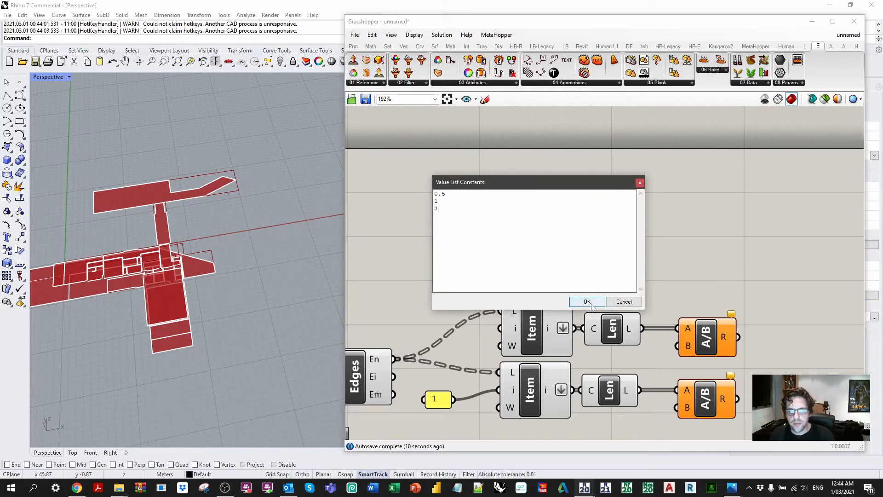
{"action": "left_click", "coordinate": [587, 302]}
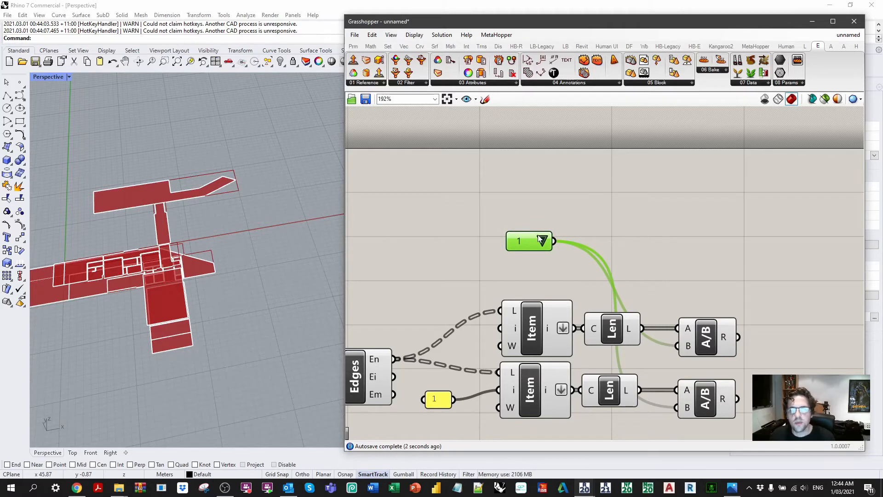
{"action": "mouse_move", "coordinate": [574, 231]}
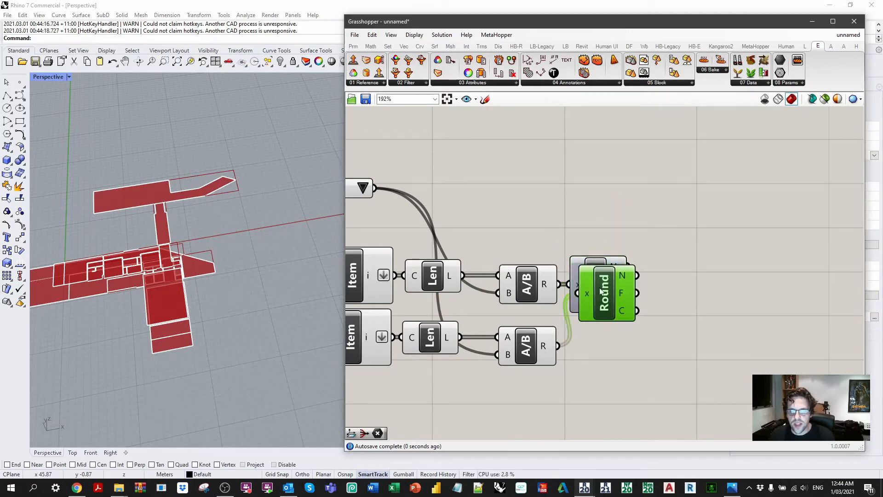
{"action": "scroll", "scroll_direction": "down", "scroll_amount": 3}
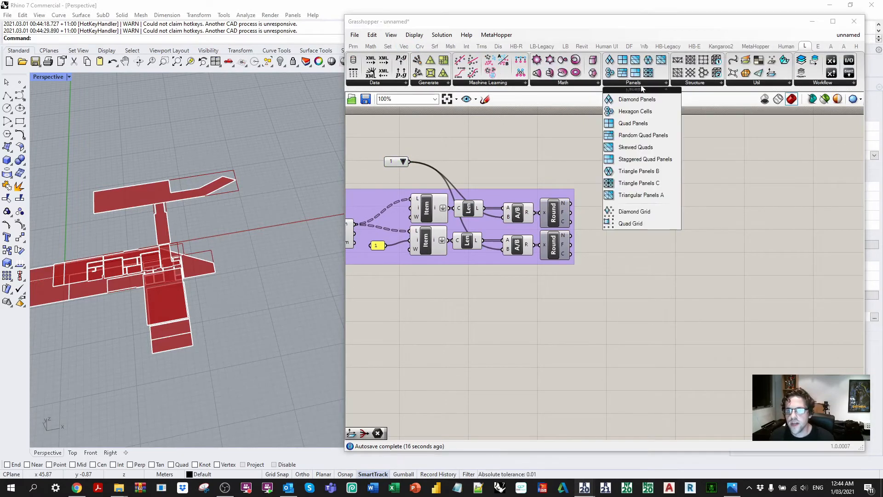
- Add LunchBox Quad Panels driven by the rounded counts, test sizes, and set the grid size back to 1
{"action": "left_click", "coordinate": [633, 122]}
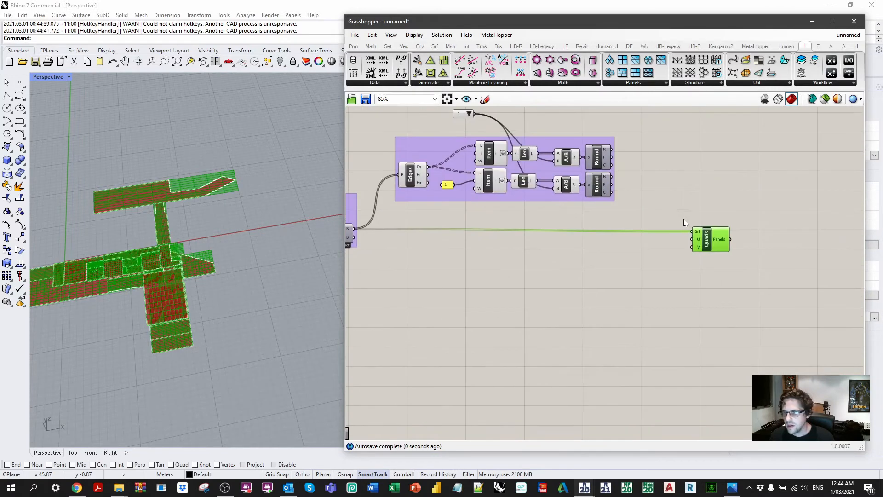
{"action": "scroll", "scroll_direction": "up", "scroll_amount": 3}
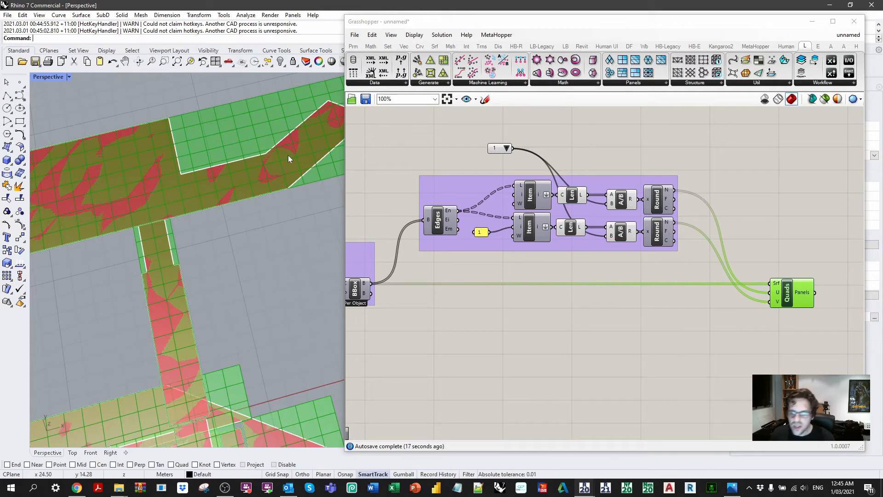
{"action": "mouse_move", "coordinate": [549, 166]}
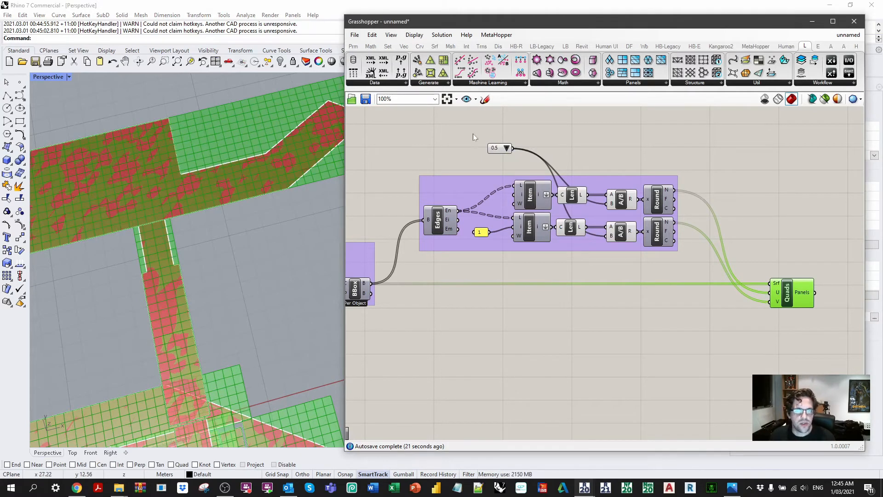
{"action": "left_click", "coordinate": [506, 147]}
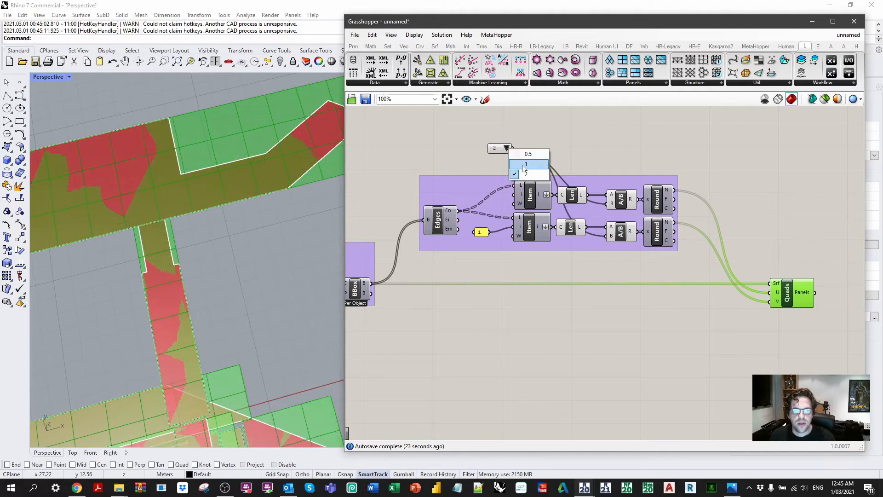
{"action": "left_click", "coordinate": [525, 166]}
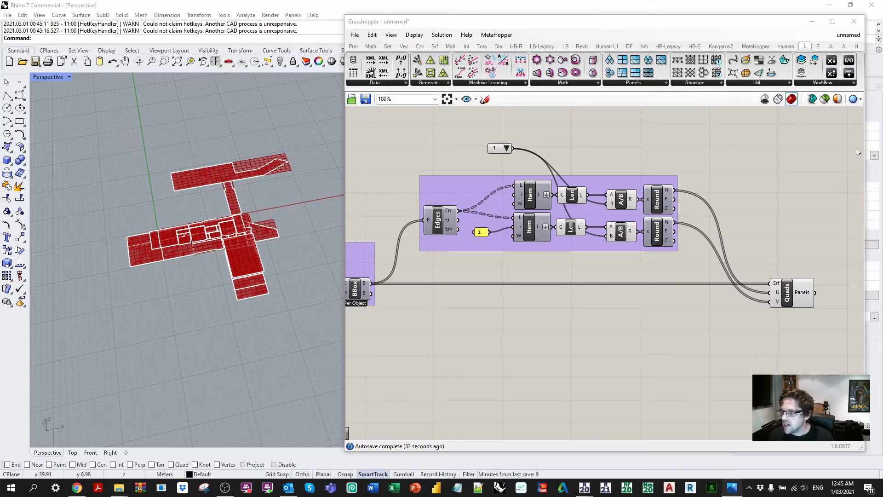
- Place an Area component and a Rectangle 2Pt component beside Quad Panels
{"action": "right_click", "coordinate": [767, 202]}
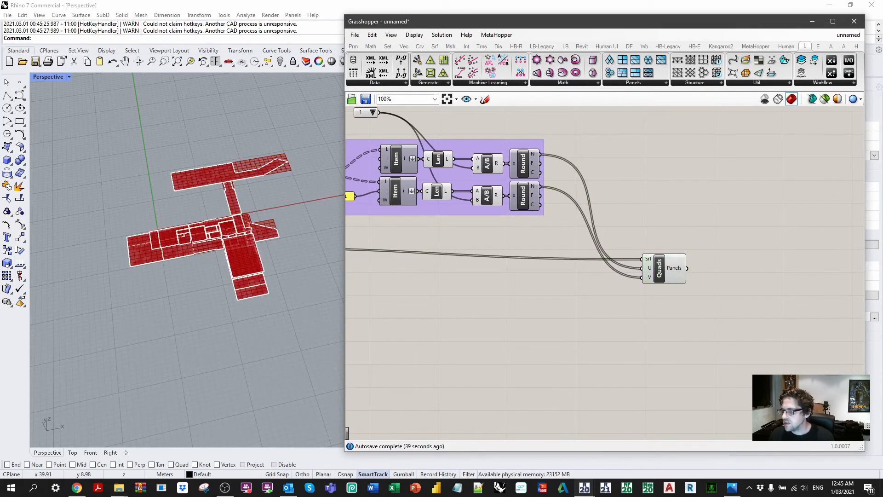
{"action": "mouse_move", "coordinate": [690, 201]}
{"action": "type", "text": "ar"}
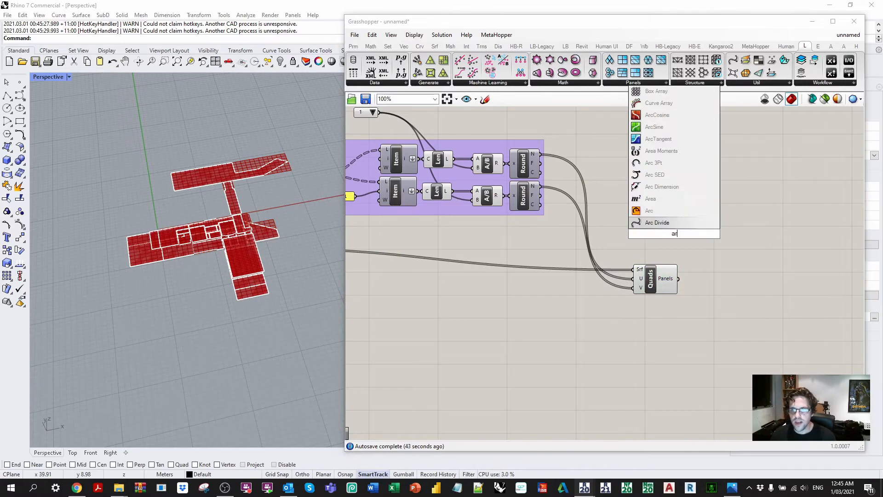
{"action": "left_click", "coordinate": [650, 198]}
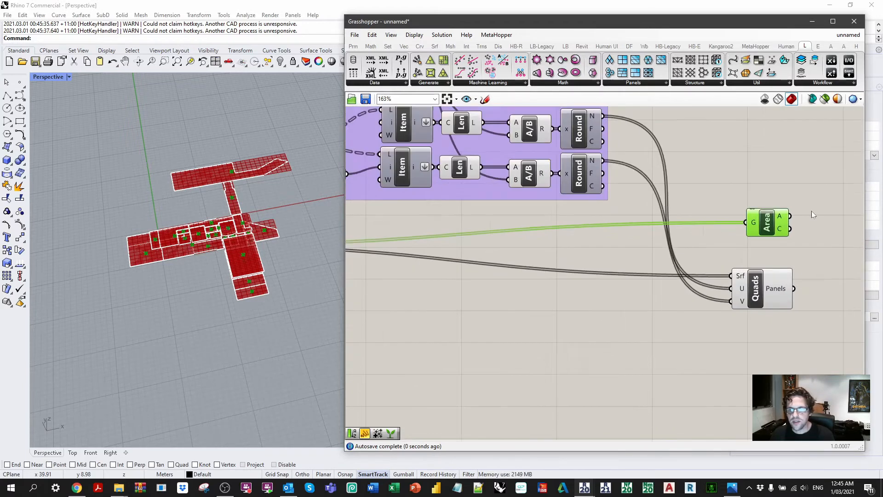
{"action": "scroll", "scroll_direction": "up", "scroll_amount": 3}
{"action": "type", "text": "rec"}
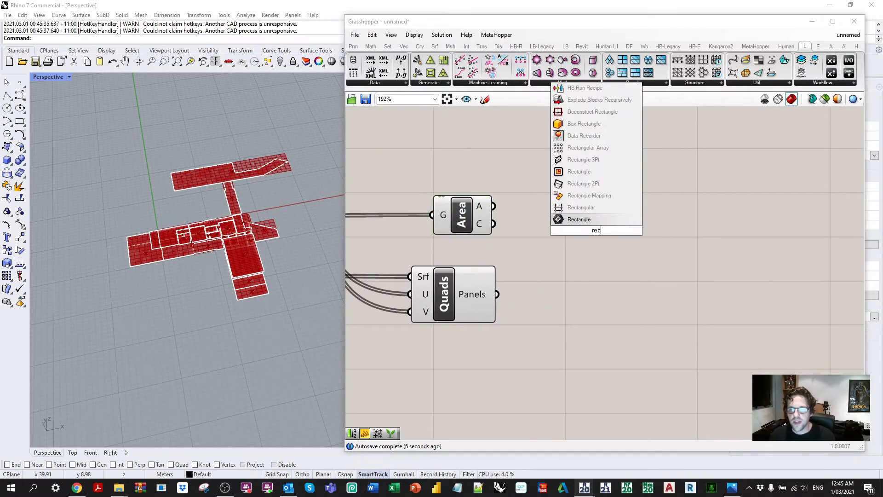
{"action": "type", "text": "2pt"}
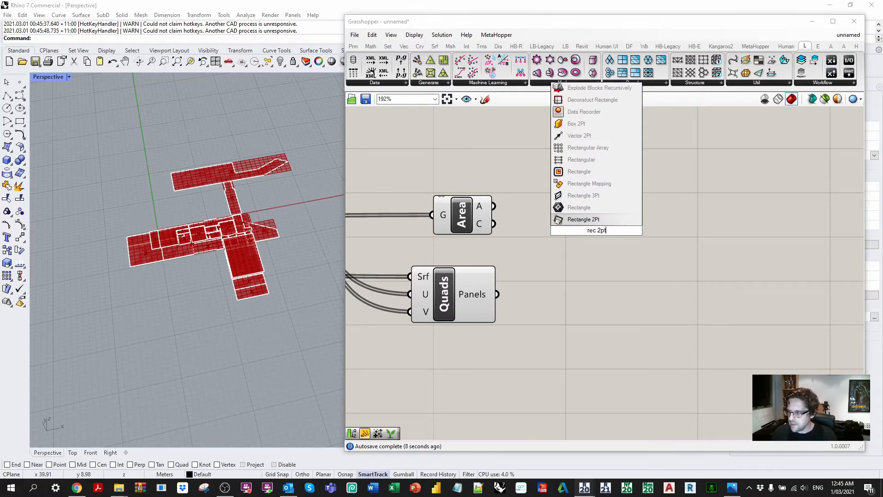
{"action": "left_click", "coordinate": [584, 219]}
{"action": "type", "text": "q"}
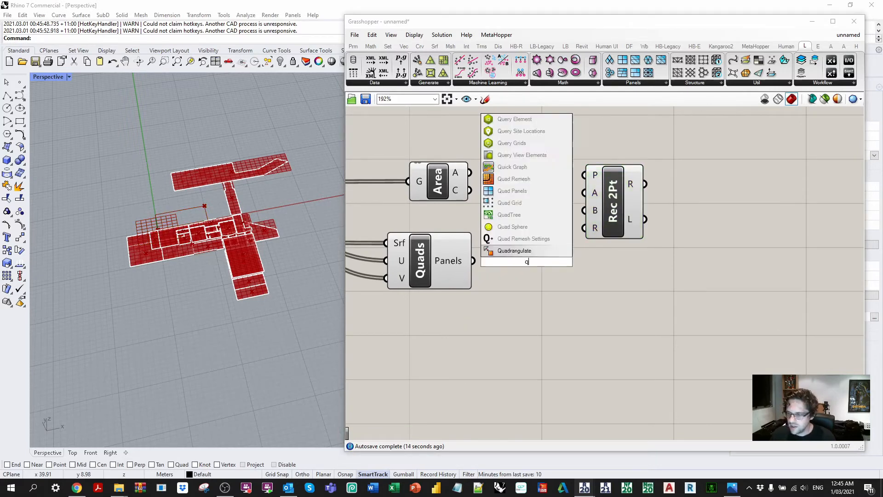
{"action": "left_click", "coordinate": [510, 203]}
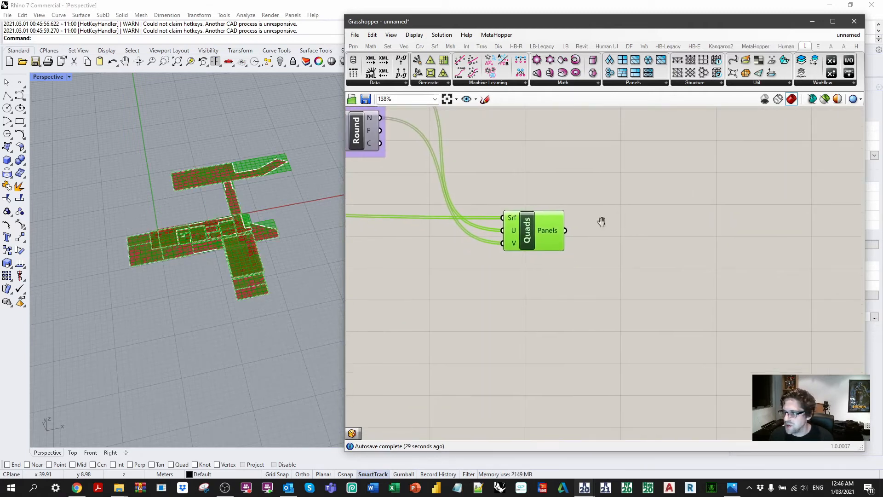
- Add Brep Closest Point and Area, feeding the panel centroids into the closest-point search
{"action": "double_click", "coordinate": [624, 207]}
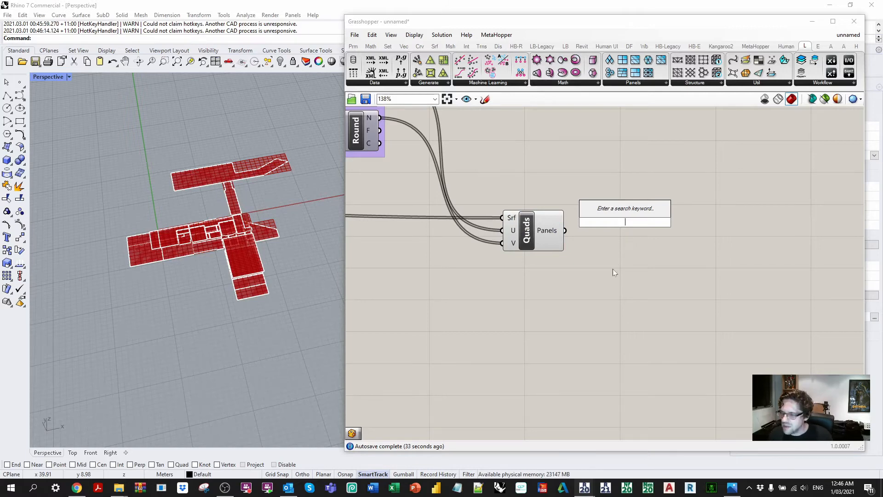
{"action": "mouse_move", "coordinate": [546, 230]}
{"action": "type", "text": "br"}
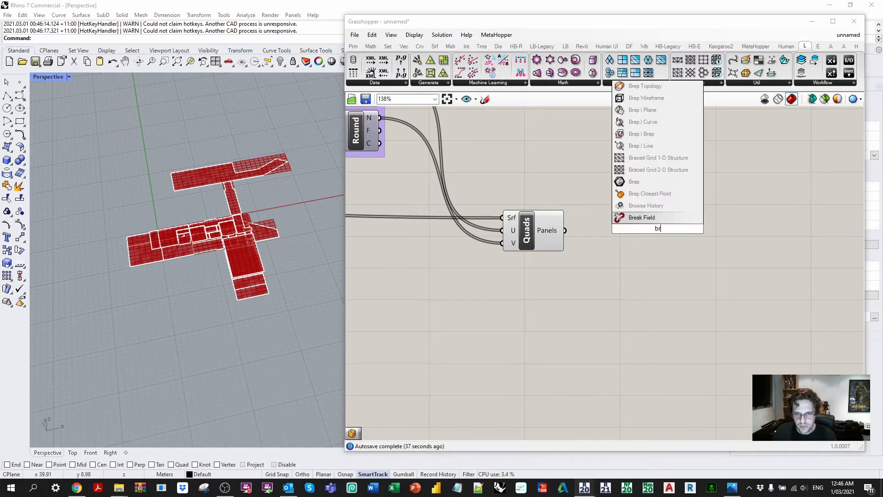
{"action": "left_click", "coordinate": [649, 193]}
{"action": "type", "text": "area"}
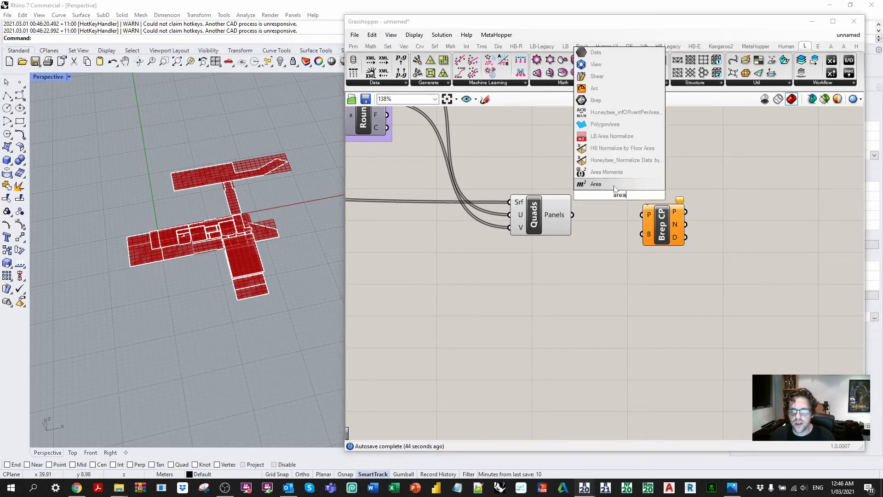
{"action": "left_click", "coordinate": [595, 184]}
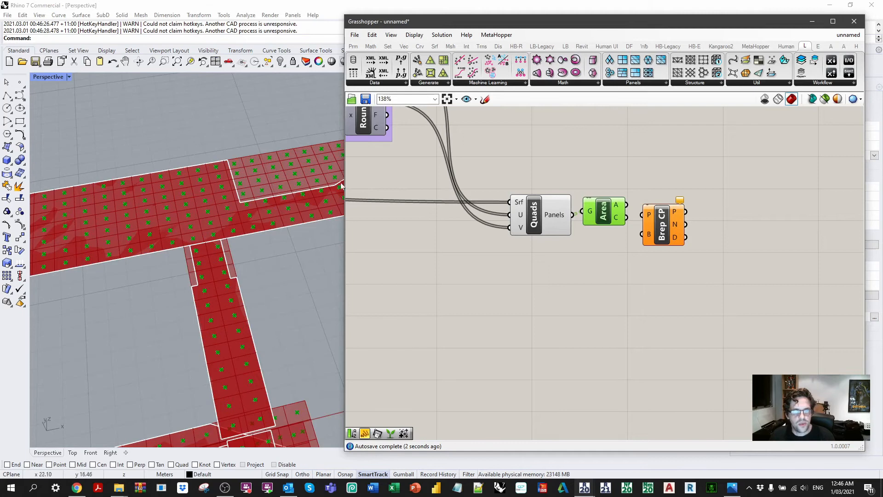
{"action": "right_click", "coordinate": [602, 214]}
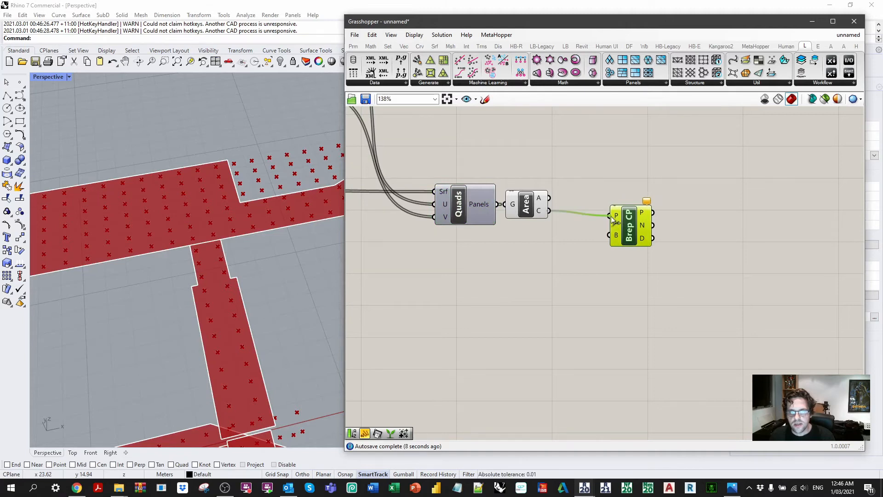
{"action": "scroll", "scroll_direction": "down", "scroll_amount": 3}
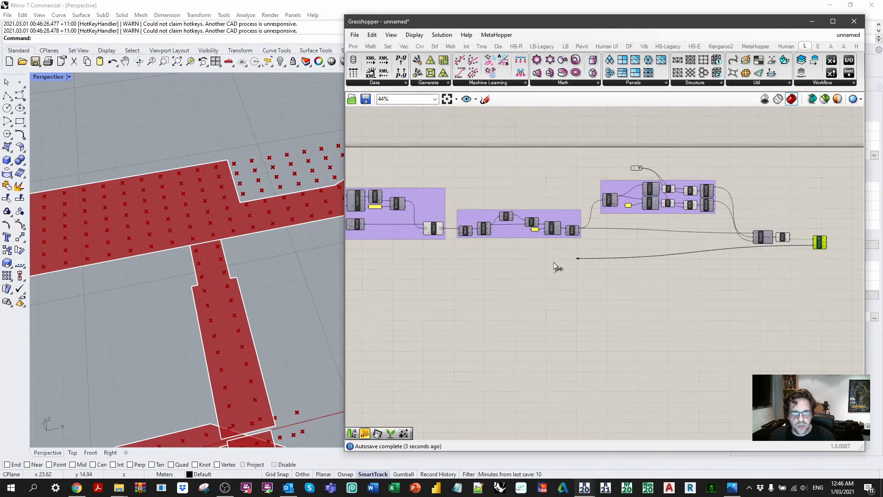
{"action": "scroll", "scroll_direction": "up", "scroll_amount": 3}
{"action": "type", "text": "<"}
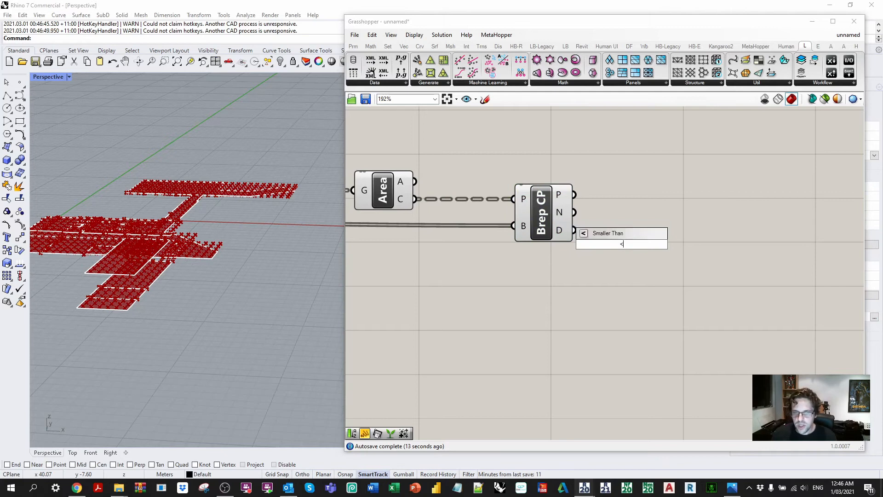
- Compare the closest-point distances against 0.5 with Smaller Than and hide the Area centroid preview
{"action": "left_click", "coordinate": [607, 233]}
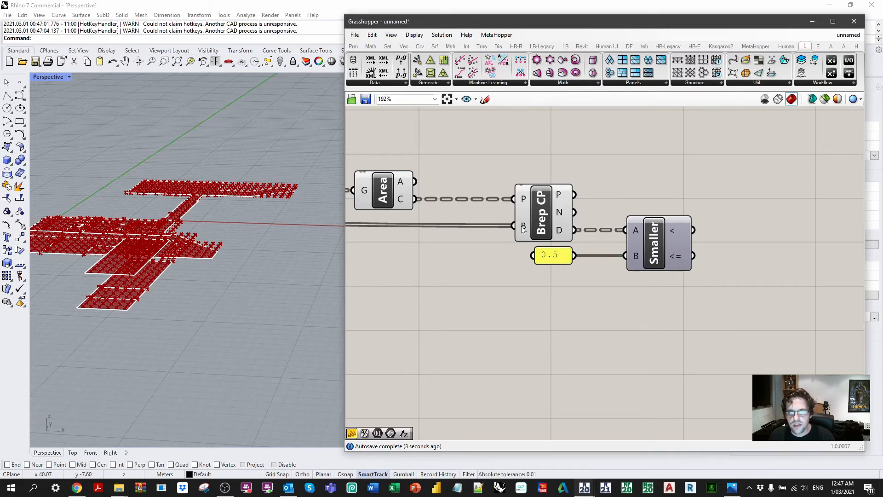
{"action": "left_click", "coordinate": [522, 225]}
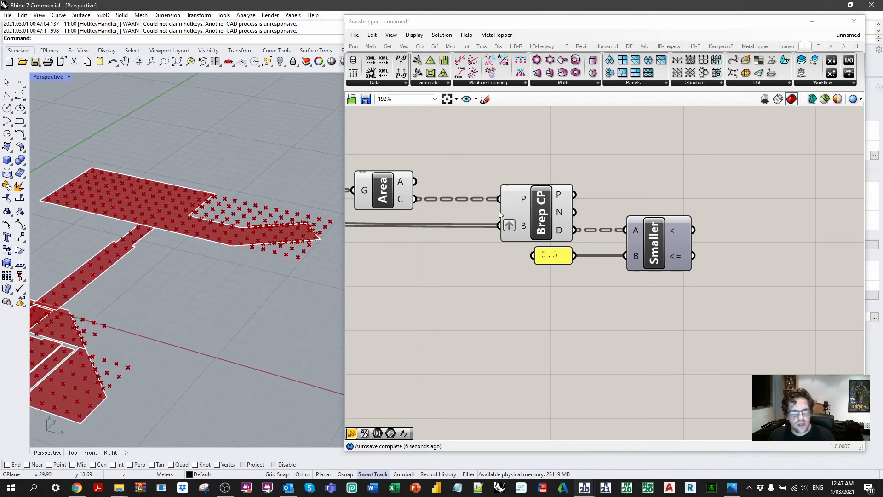
{"action": "right_click", "coordinate": [490, 183]}
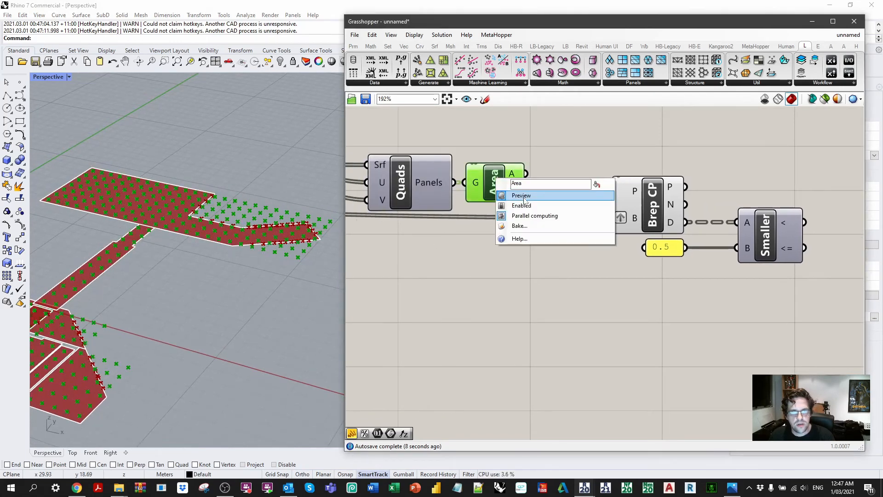
{"action": "left_click", "coordinate": [520, 195]}
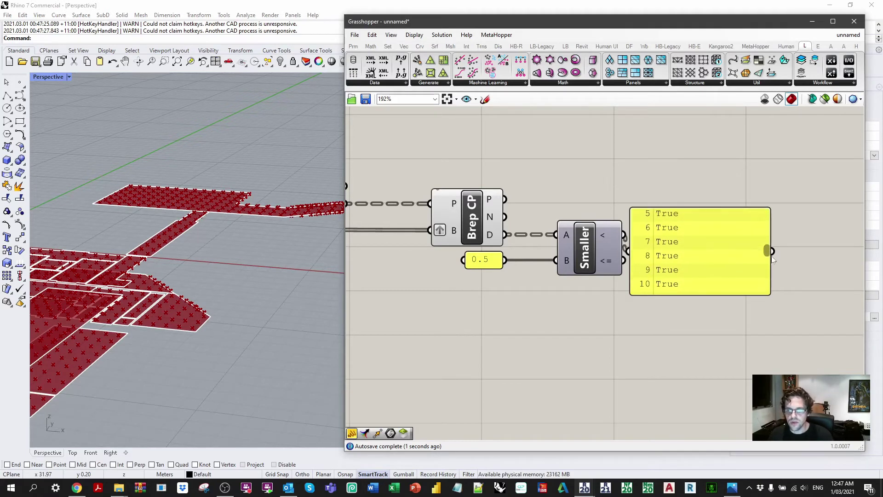
{"action": "scroll", "scroll_direction": "down", "scroll_amount": 3}
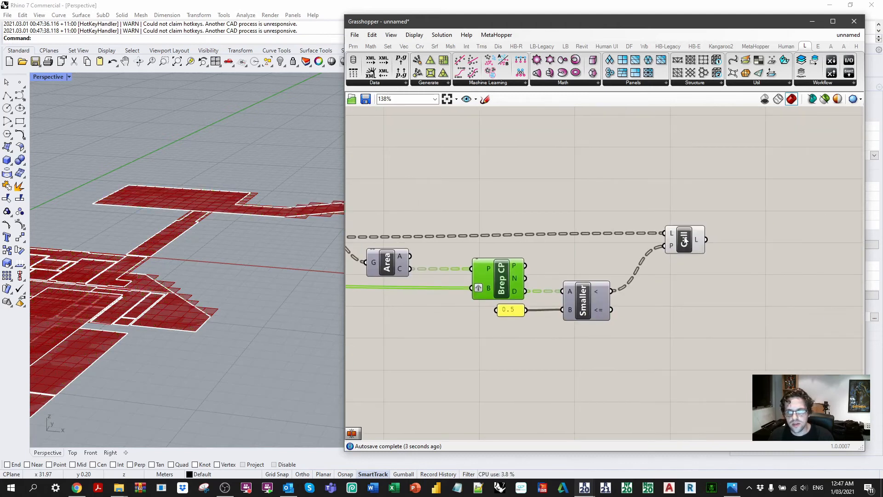
- Cull the panels by the comparison with a 0.1 slider threshold and group the culling components
{"action": "left_click", "coordinate": [684, 248]}
{"action": "type", "text": "Flip"}
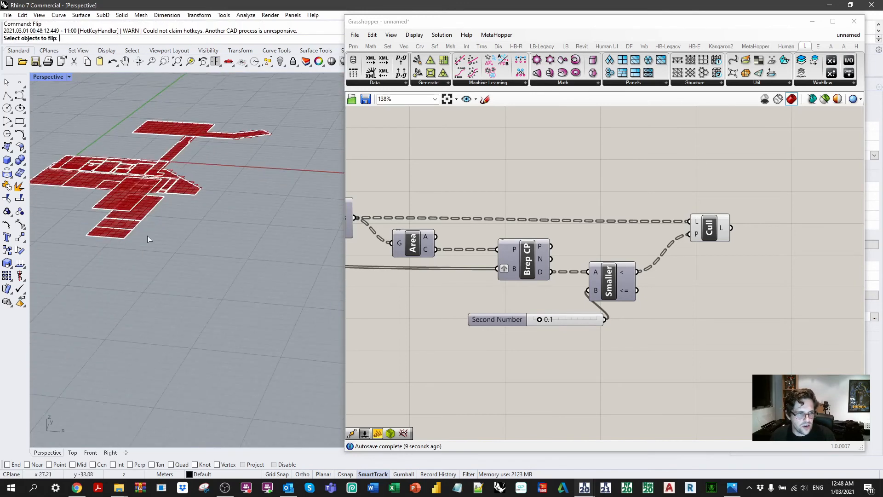
{"action": "scroll", "scroll_direction": "up", "scroll_amount": 3}
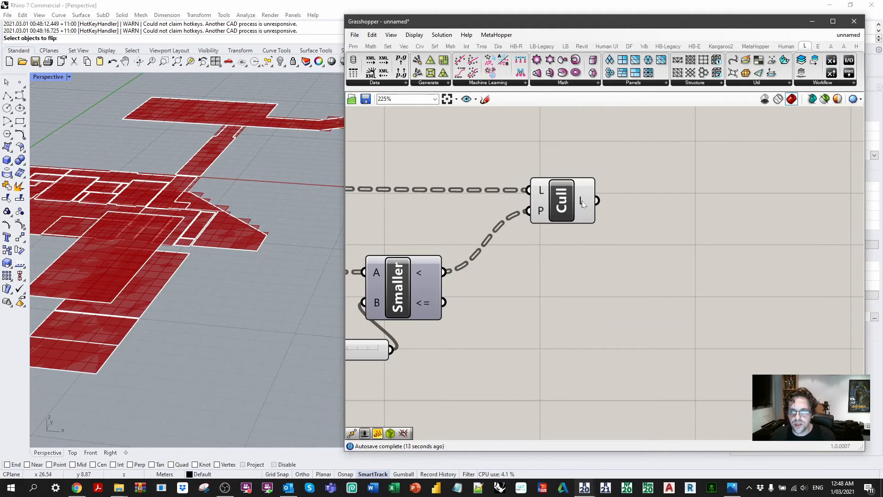
{"action": "mouse_move", "coordinate": [581, 202]}
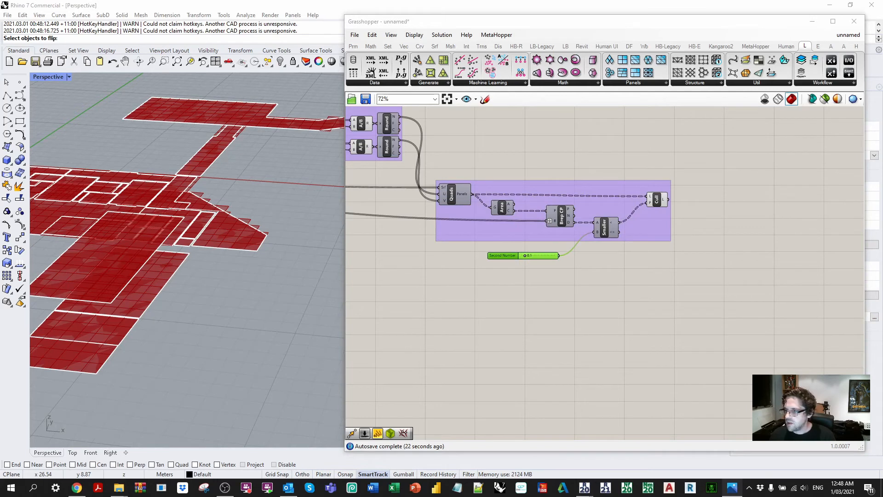
{"action": "left_click", "coordinate": [744, 207]}
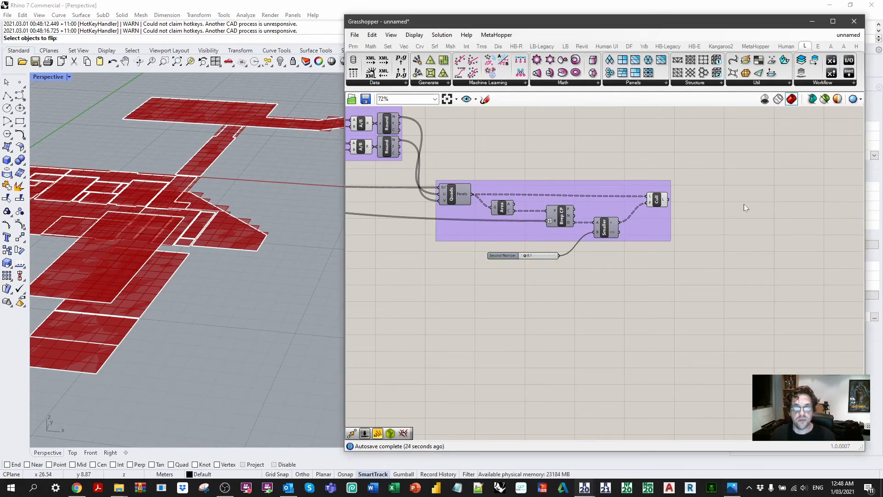
{"action": "mouse_move", "coordinate": [704, 207]}
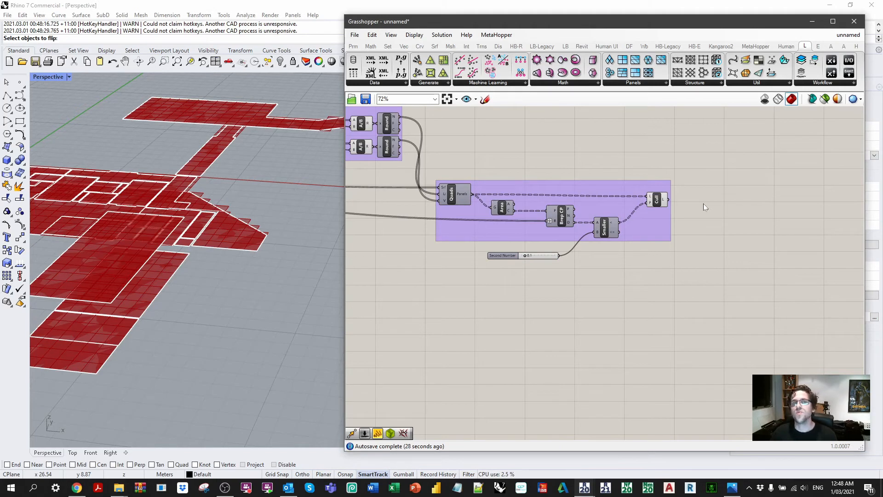
{"action": "scroll", "scroll_direction": "up", "scroll_amount": 3}
{"action": "type", "text": "mesh join"}
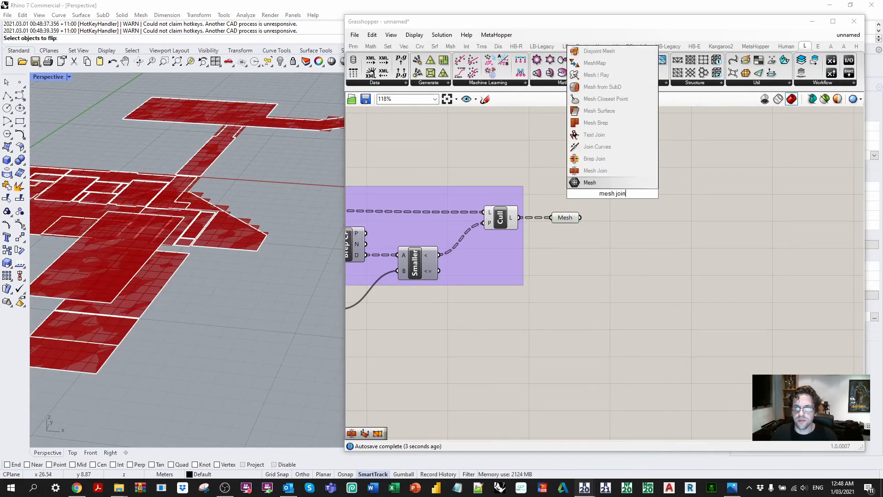
- Add Mesh Join with flattened output and preview off, then show Rhino's Layers list
{"action": "left_click", "coordinate": [596, 170]}
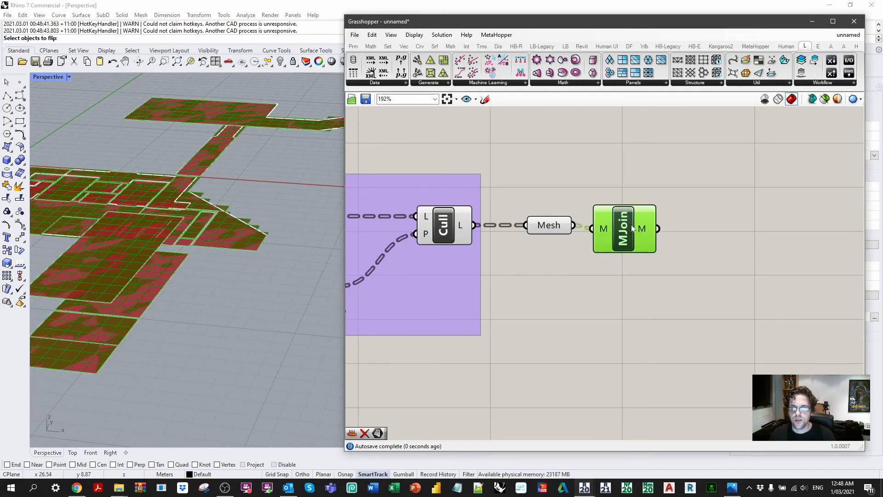
{"action": "right_click", "coordinate": [642, 229]}
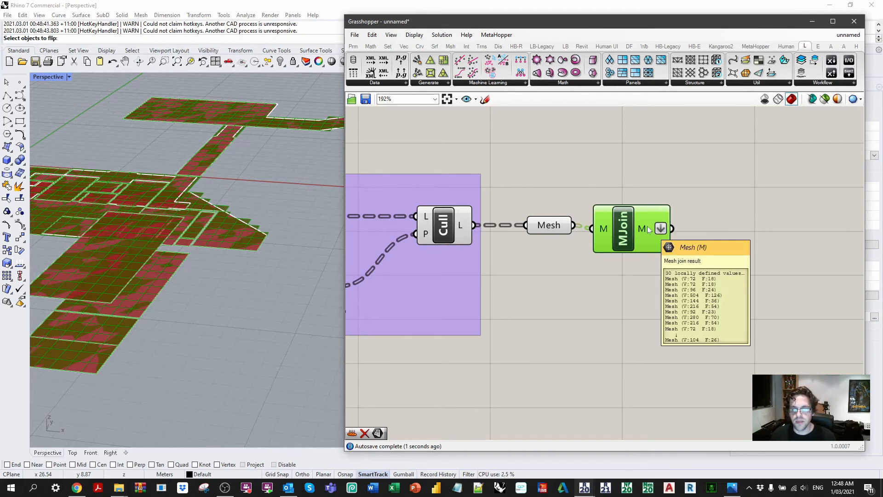
{"action": "right_click", "coordinate": [548, 224]}
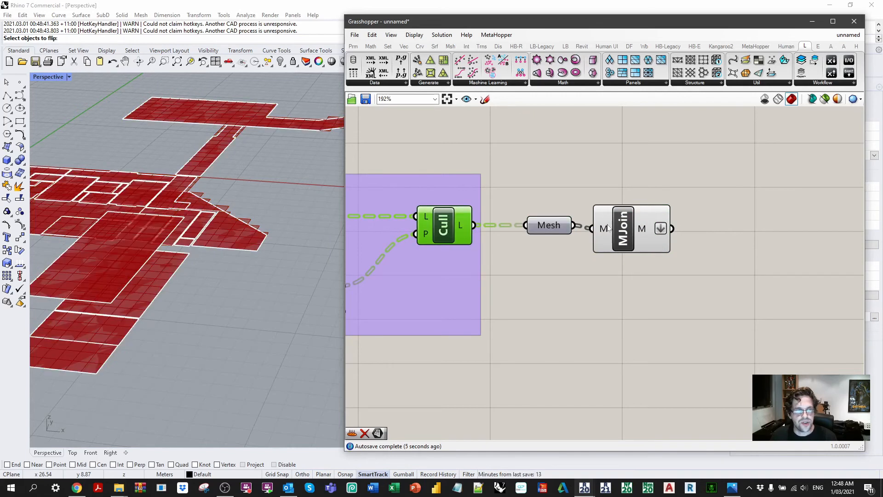
{"action": "scroll", "scroll_direction": "down", "scroll_amount": 3}
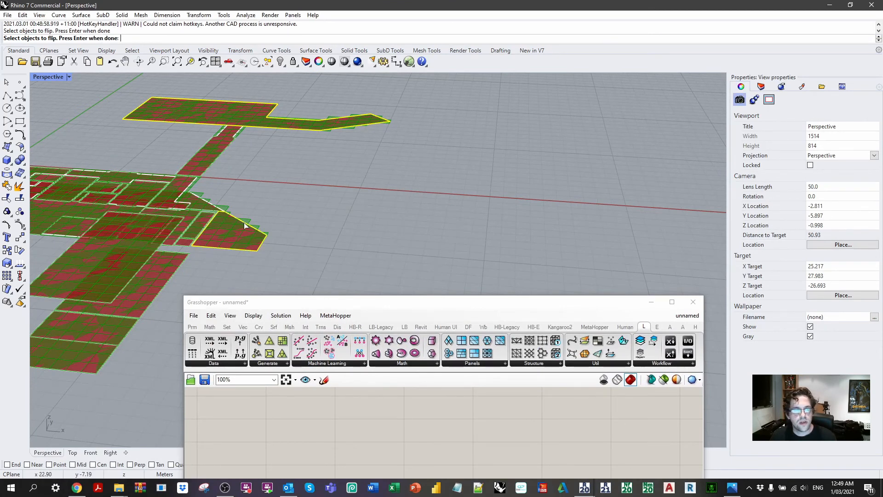
{"action": "left_click", "coordinate": [742, 87]}
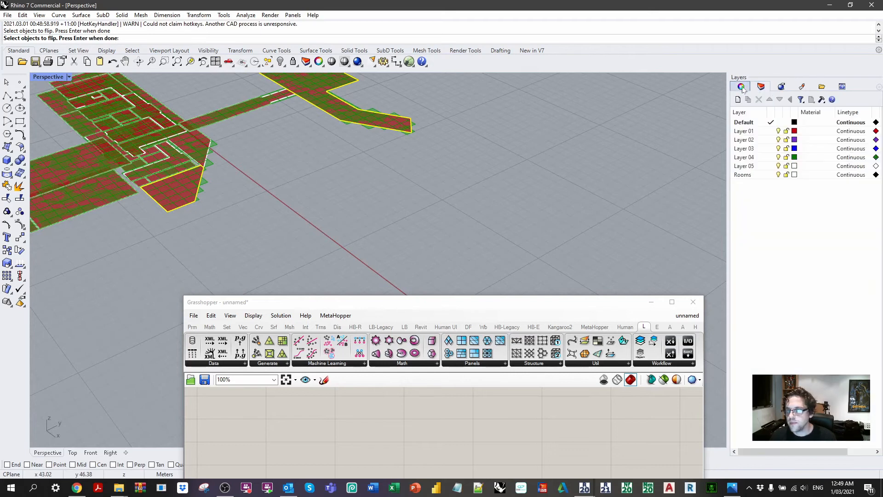
- Inspect a room's Elefront attributes, then add a Define Object Attributes component from the Elefront tab
{"action": "left_click", "coordinate": [740, 86]}
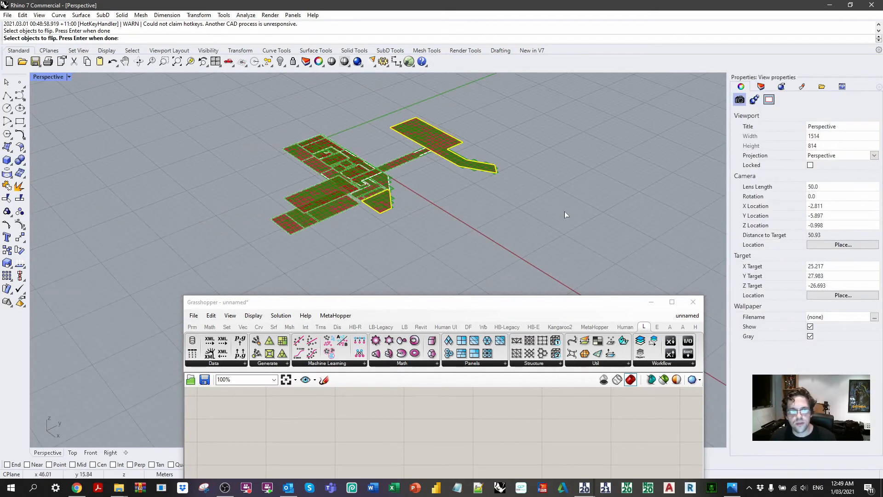
{"action": "left_click", "coordinate": [297, 217]}
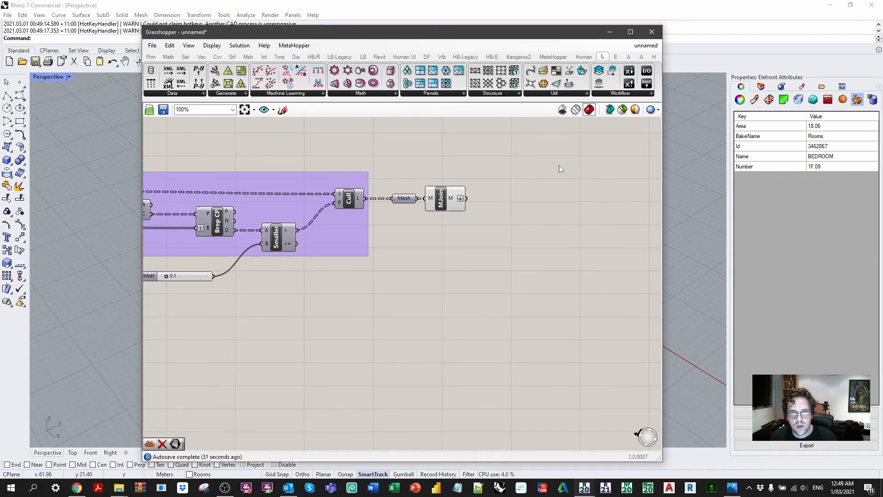
{"action": "left_click", "coordinate": [616, 56]}
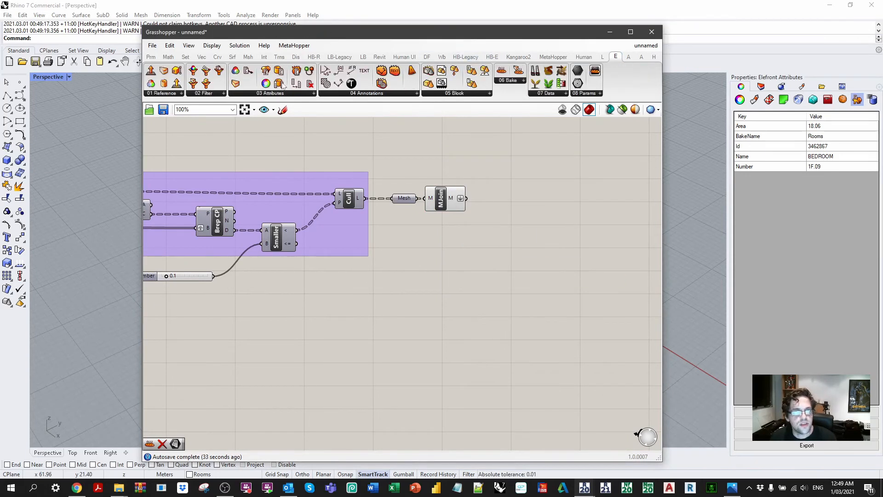
{"action": "left_click", "coordinate": [271, 93]}
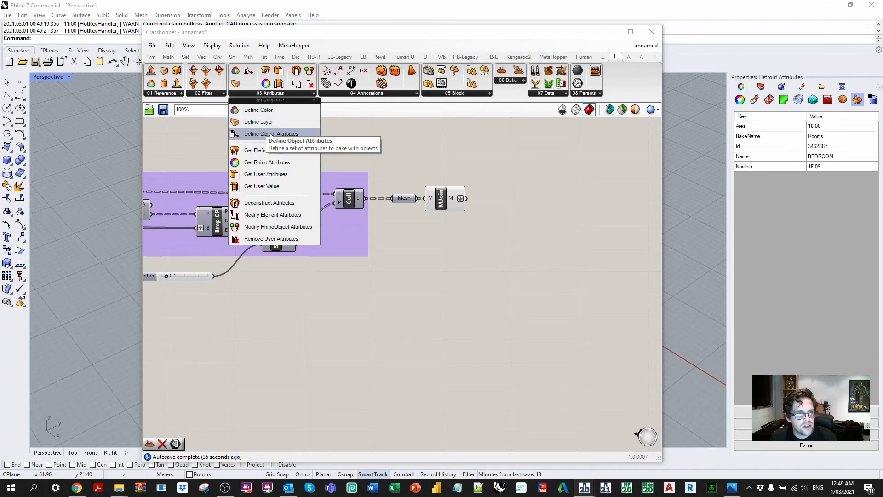
{"action": "left_click", "coordinate": [271, 133]}
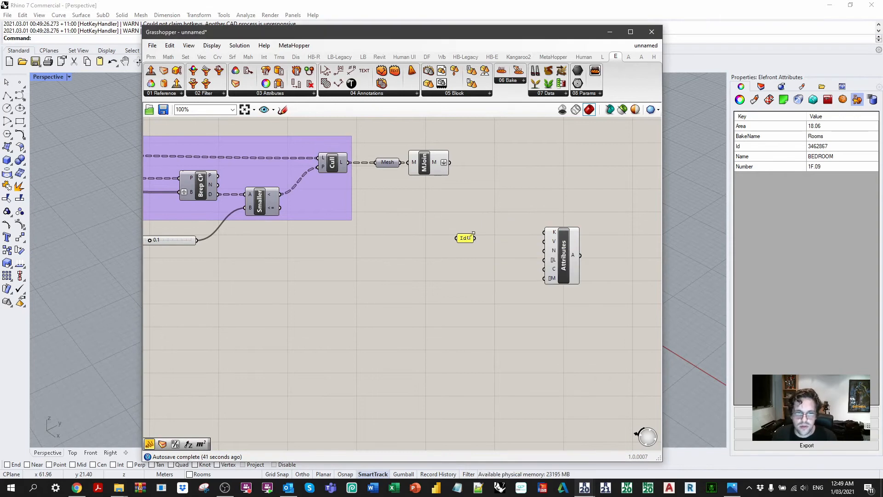
- Fill a panel with the keys Id, Name, Number, Area and add an Elefront Get User Value component
{"action": "right_click", "coordinate": [465, 238]}
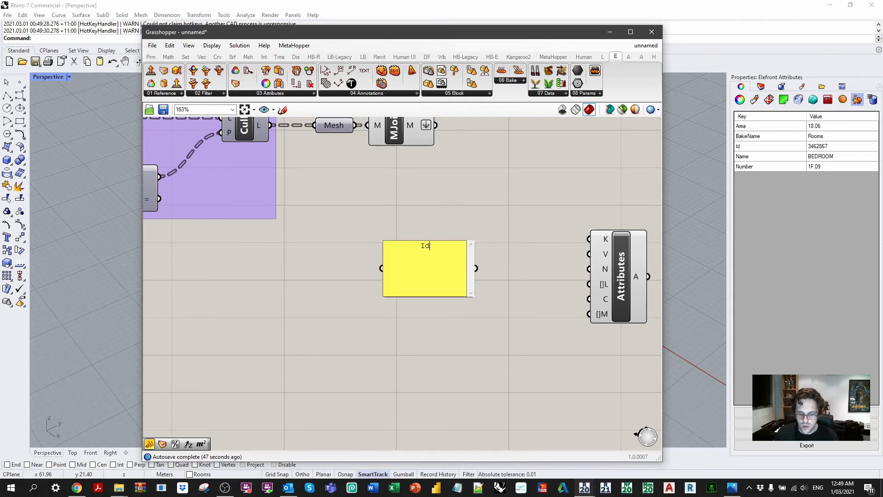
{"action": "type", "text": "Name"}
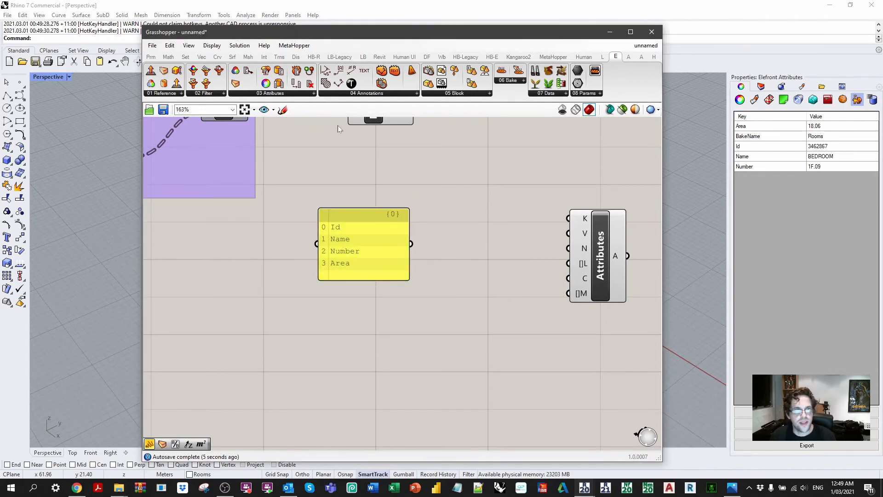
{"action": "mouse_move", "coordinate": [506, 215]}
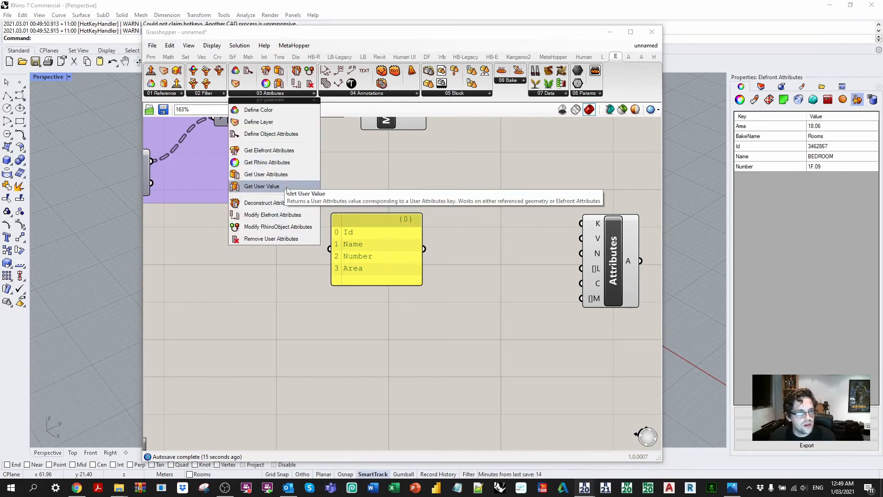
{"action": "left_click", "coordinate": [261, 186]}
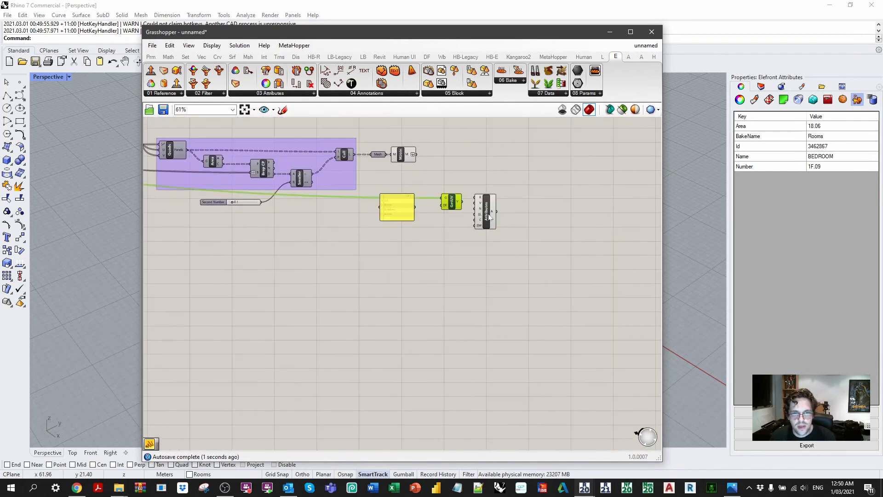
{"action": "scroll", "scroll_direction": "up", "scroll_amount": 3}
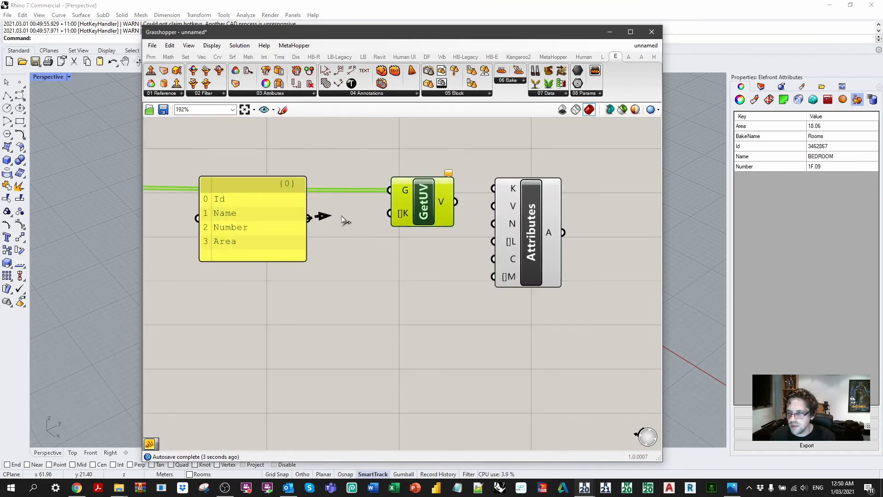
{"action": "mouse_move", "coordinate": [446, 202]}
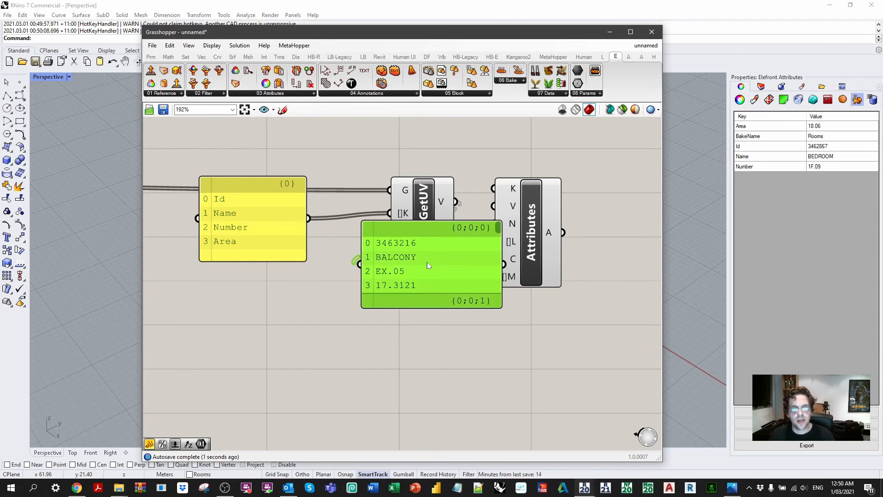
{"action": "mouse_move", "coordinate": [424, 260]}
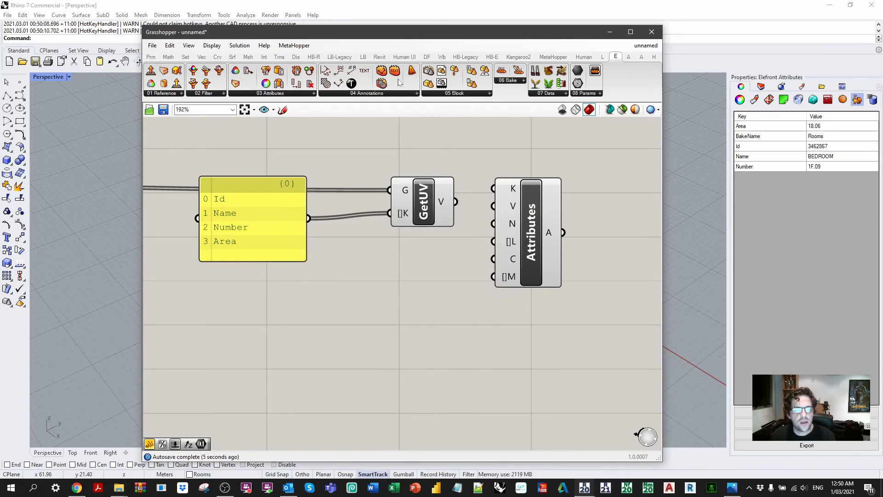
- Add a Get Rhino Attributes component to supply the room objects' names
{"action": "left_click", "coordinate": [269, 92]}
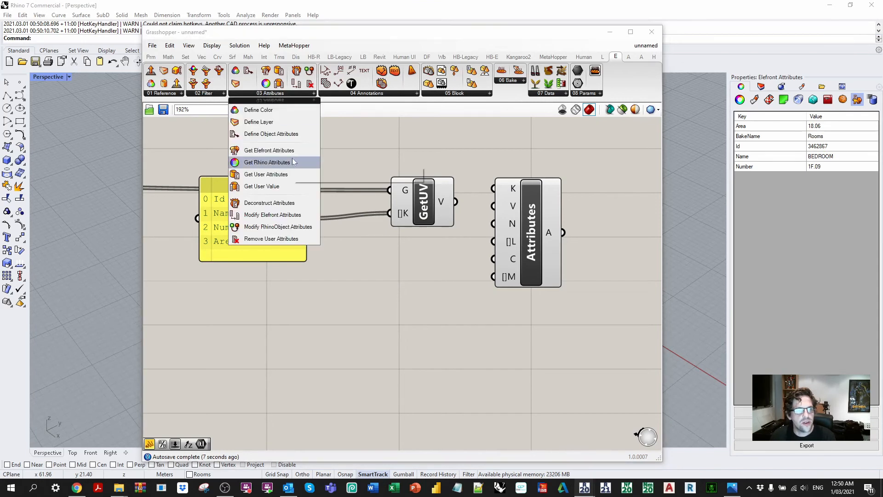
{"action": "left_click", "coordinate": [267, 162]}
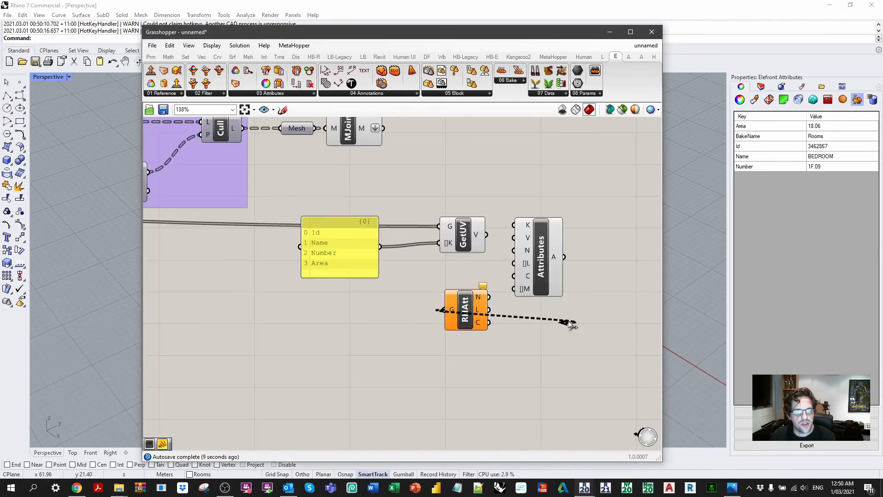
{"action": "scroll", "scroll_direction": "down", "scroll_amount": 3}
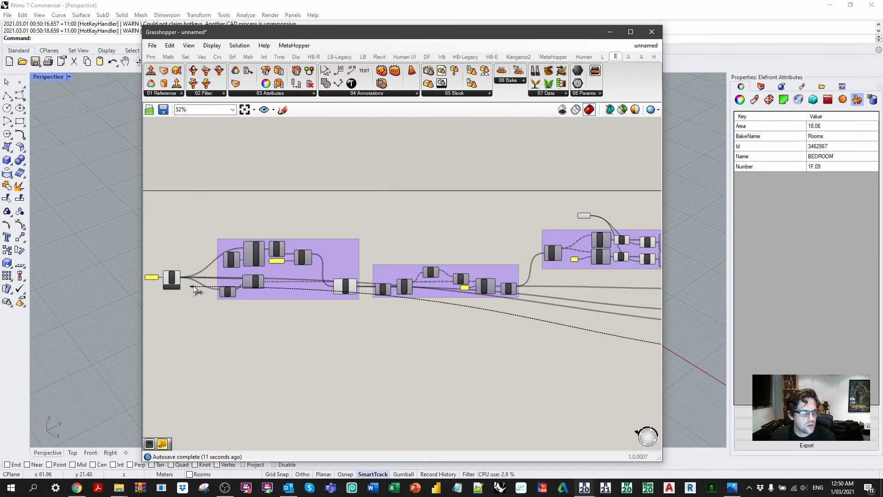
{"action": "scroll", "scroll_direction": "up", "scroll_amount": 3}
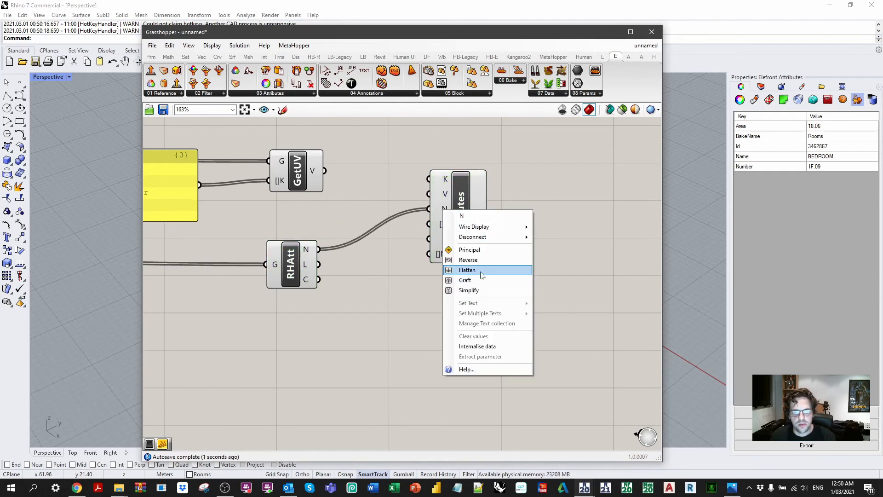
- Feed flattened names and user values into Define Object Attributes for the Analysis rooms layer
{"action": "left_click", "coordinate": [468, 270]}
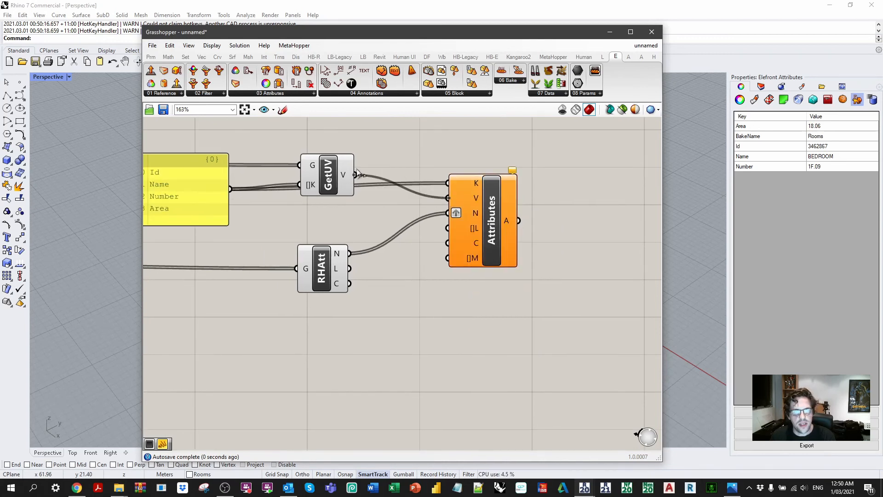
{"action": "left_click", "coordinate": [491, 220]}
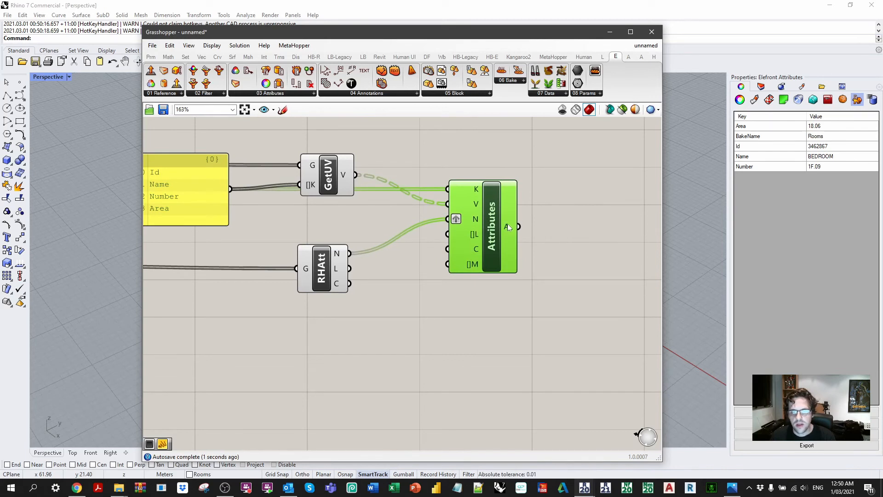
{"action": "mouse_move", "coordinate": [508, 227]}
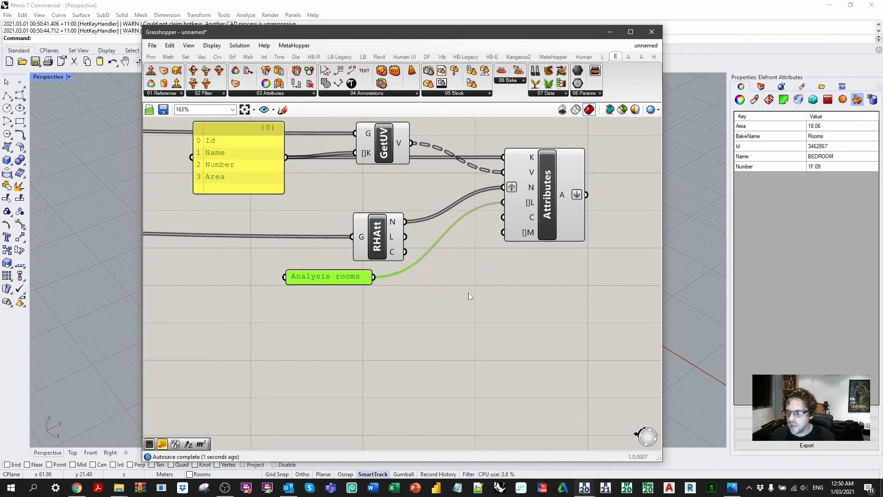
- Add Elefront Bake Objects receiving the joined room meshes and their attributes
{"action": "left_click", "coordinate": [507, 79]}
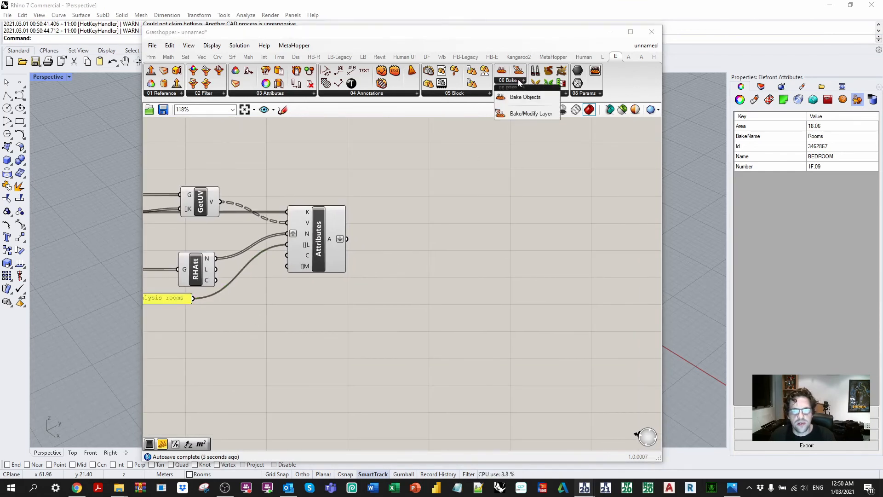
{"action": "left_click", "coordinate": [524, 97]}
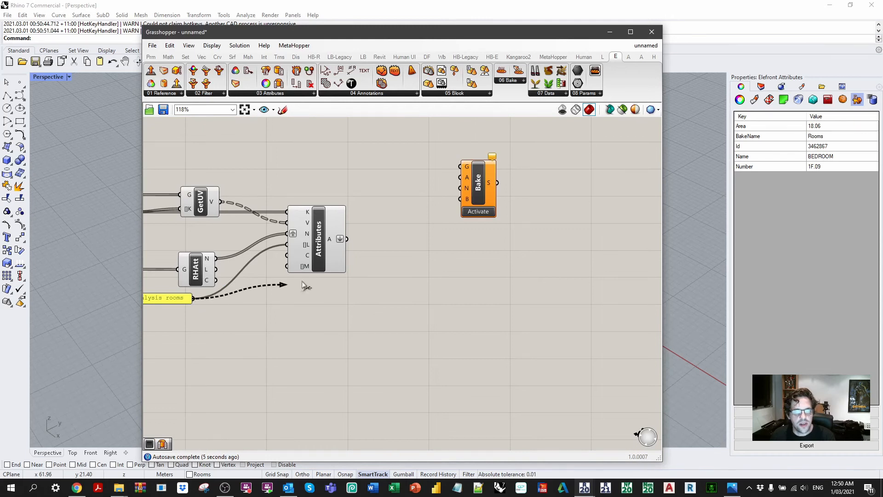
{"action": "scroll", "scroll_direction": "up", "scroll_amount": 3}
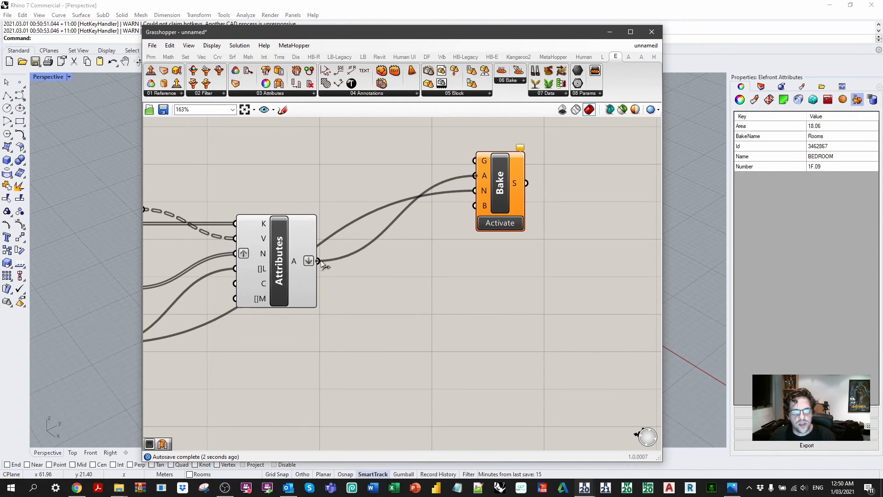
{"action": "scroll", "scroll_direction": "down", "scroll_amount": 3}
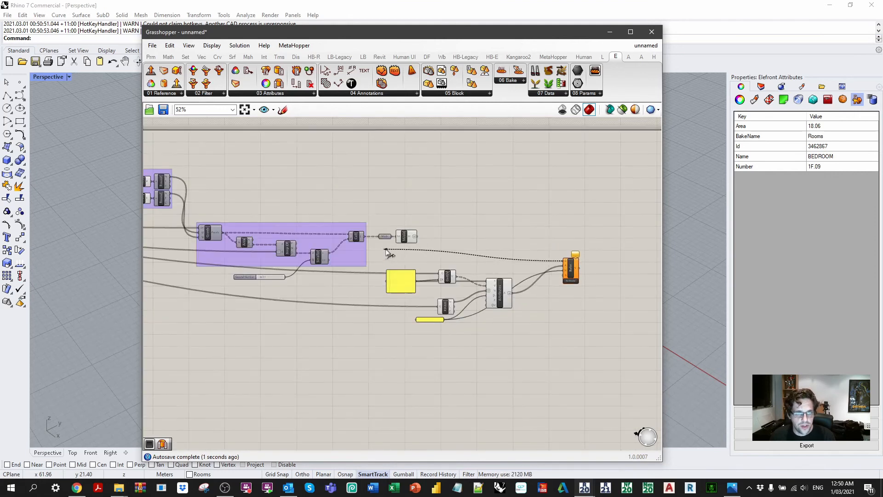
{"action": "scroll", "scroll_direction": "up", "scroll_amount": 3}
{"action": "type", "text": "button"}
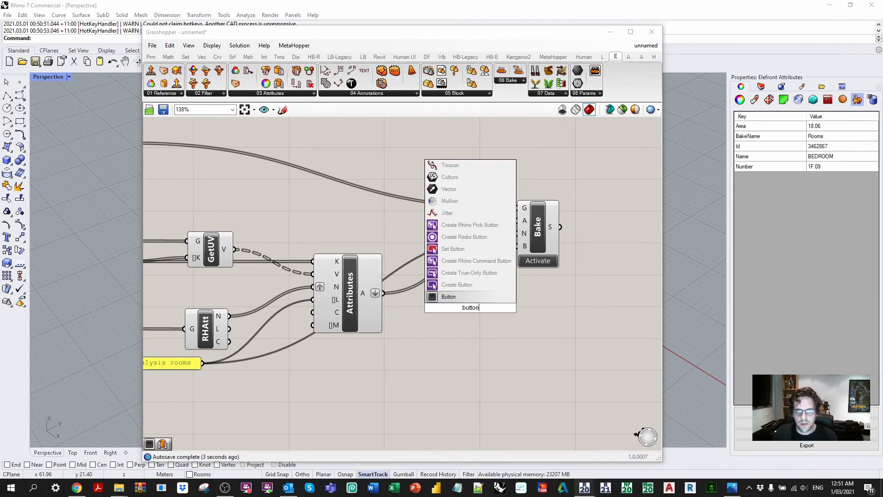
- Add a Button trigger wired to the bake's B input and start renaming it
{"action": "left_click", "coordinate": [448, 297]}
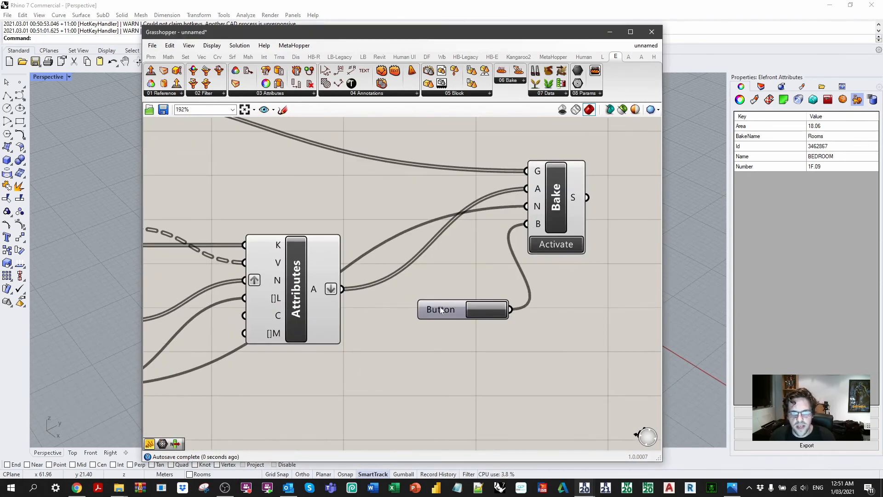
{"action": "right_click", "coordinate": [441, 309]}
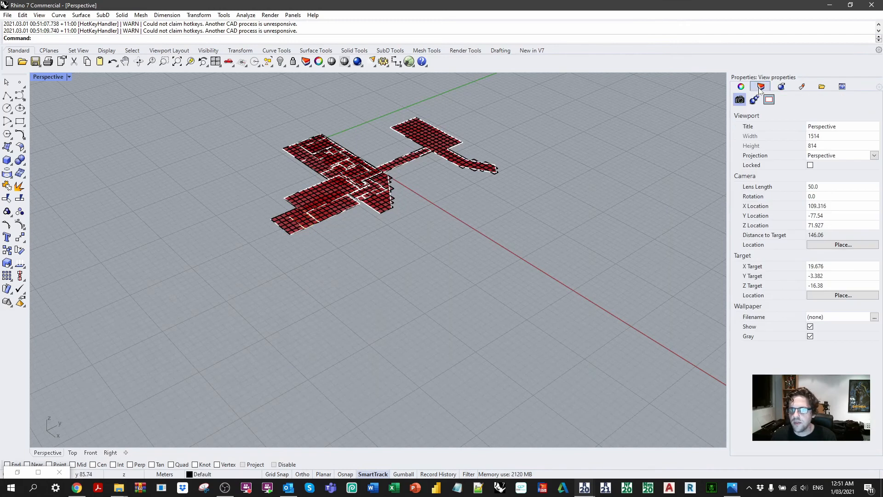
- Inspect a baked room mesh in Rhino, confirming its Analysis rooms layer and Elefront attributes
{"action": "left_click", "coordinate": [761, 86]}
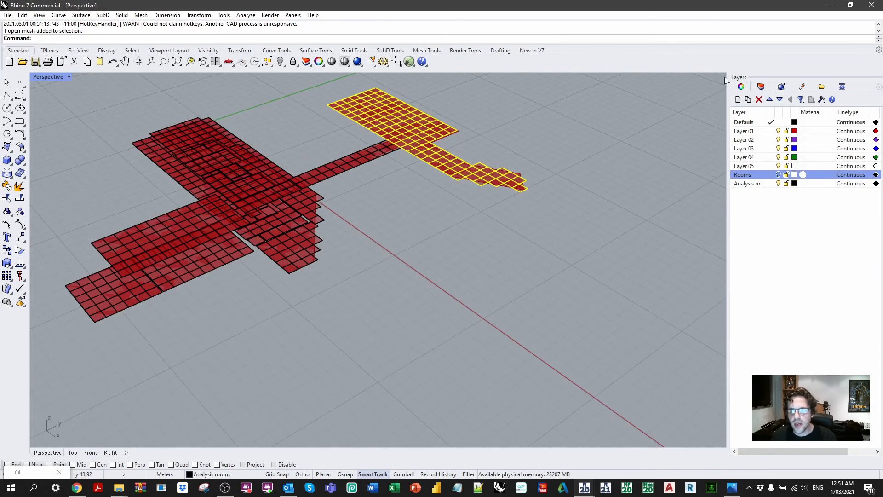
{"action": "left_click", "coordinate": [857, 99]}
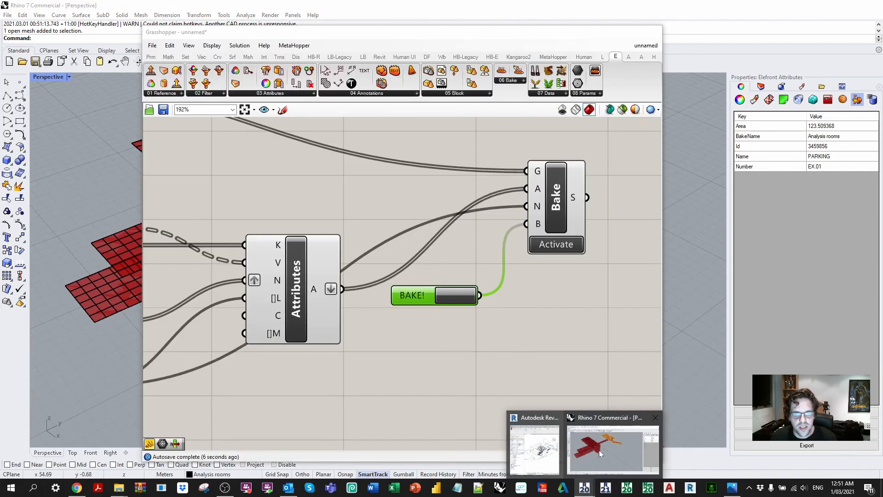
{"action": "left_click", "coordinate": [611, 448]}
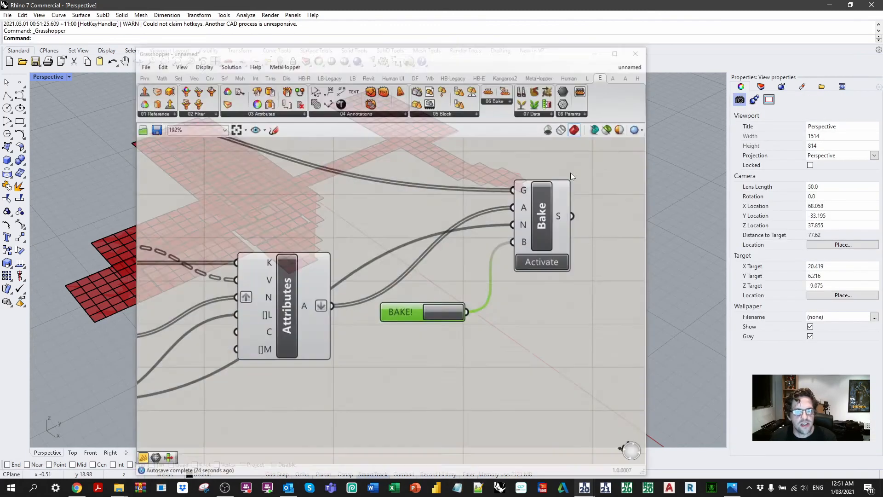
{"action": "scroll", "scroll_direction": "down", "scroll_amount": 3}
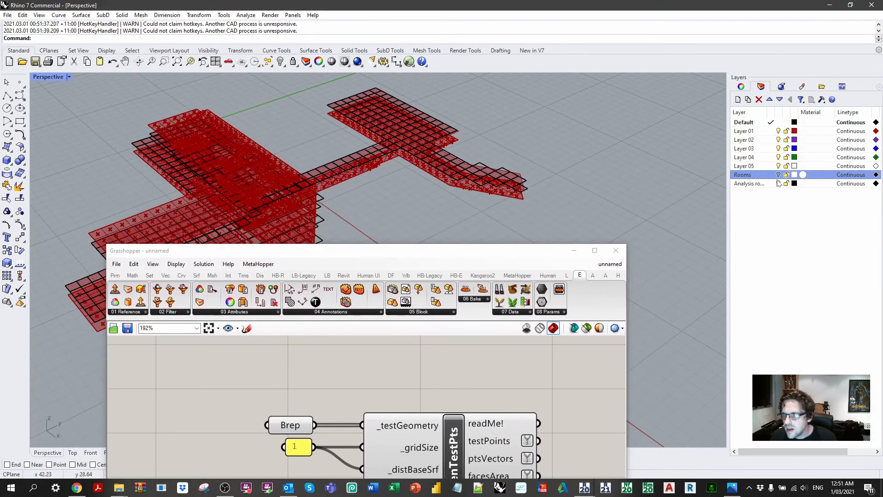
- Adjust current layers, then Set Multiple Breps on GenTestPts using the baked room meshes
{"action": "left_click", "coordinate": [743, 157]}
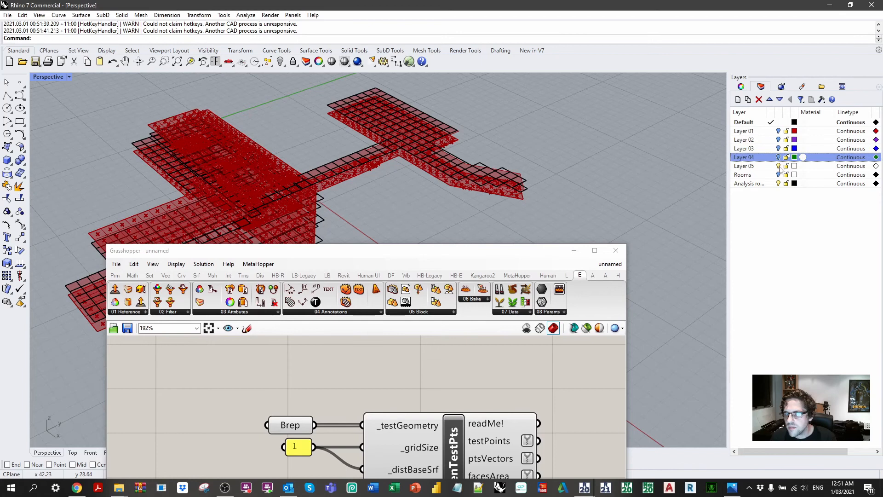
{"action": "left_click", "coordinate": [746, 166]}
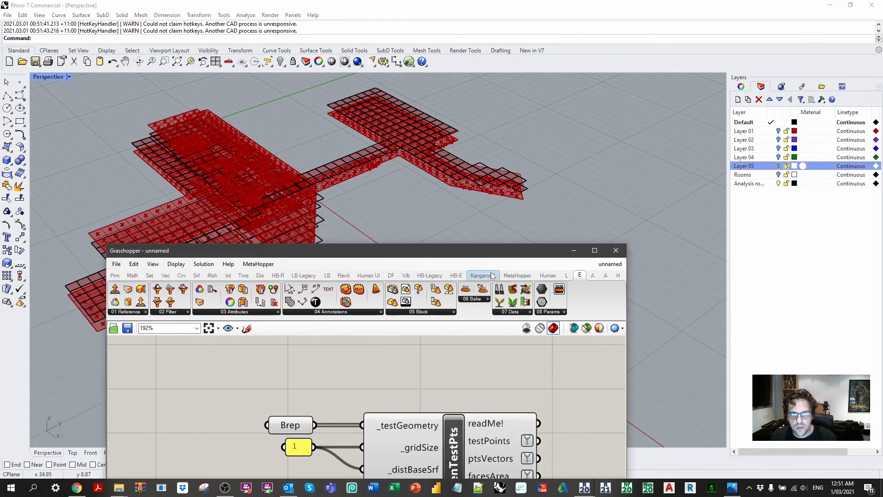
{"action": "right_click", "coordinate": [563, 226]}
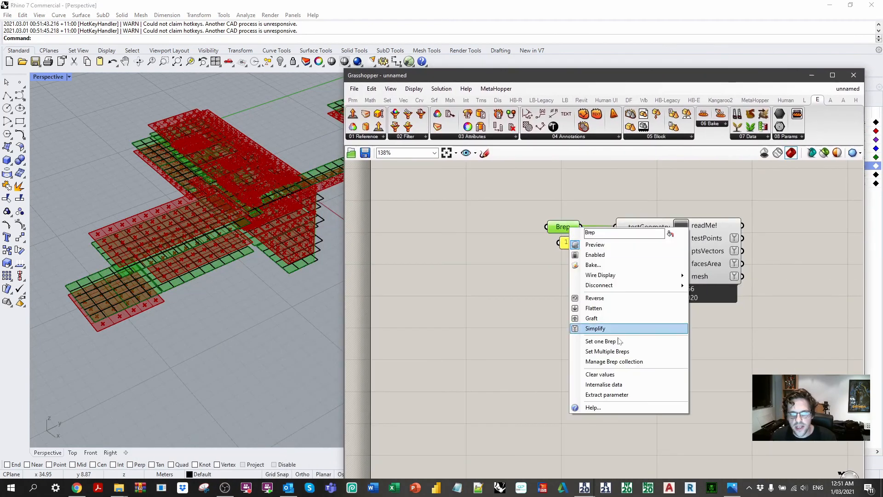
{"action": "left_click", "coordinate": [601, 340]}
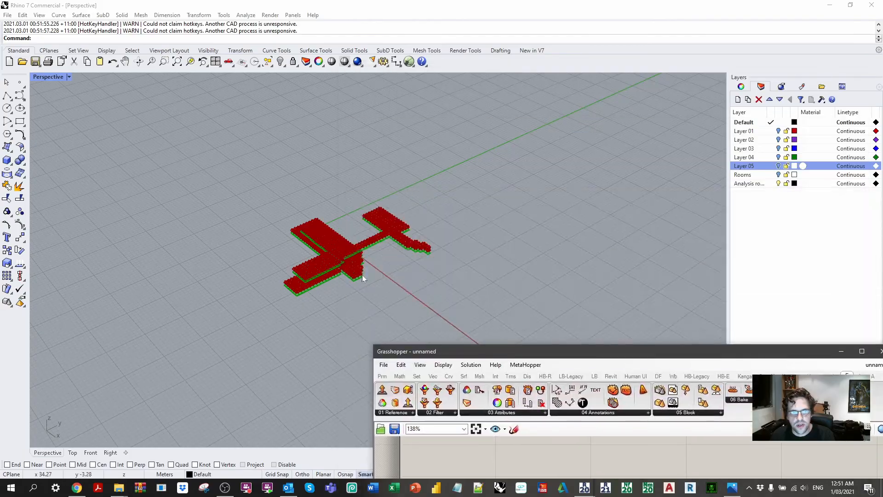
{"action": "scroll", "scroll_direction": "down", "scroll_amount": 3}
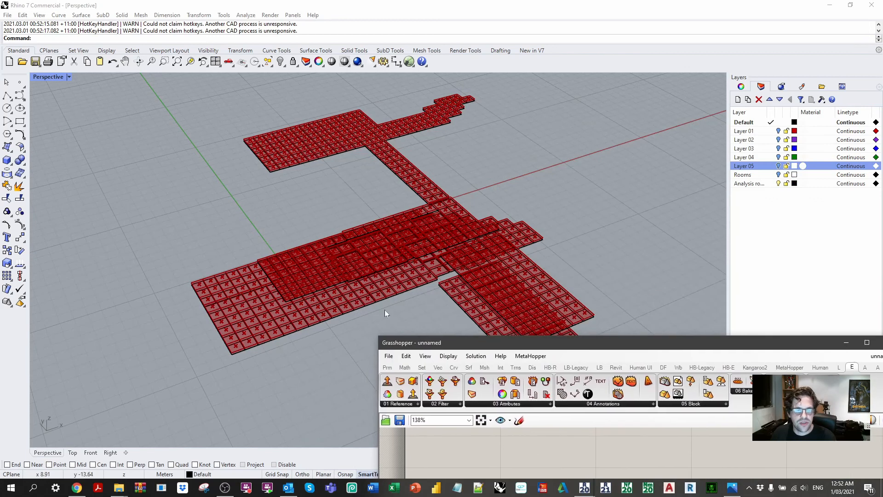
{"action": "mouse_move", "coordinate": [277, 218]}
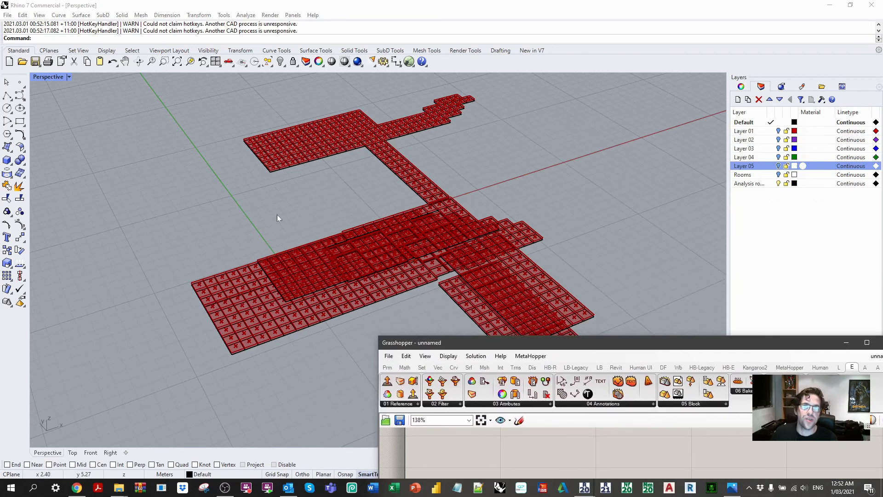